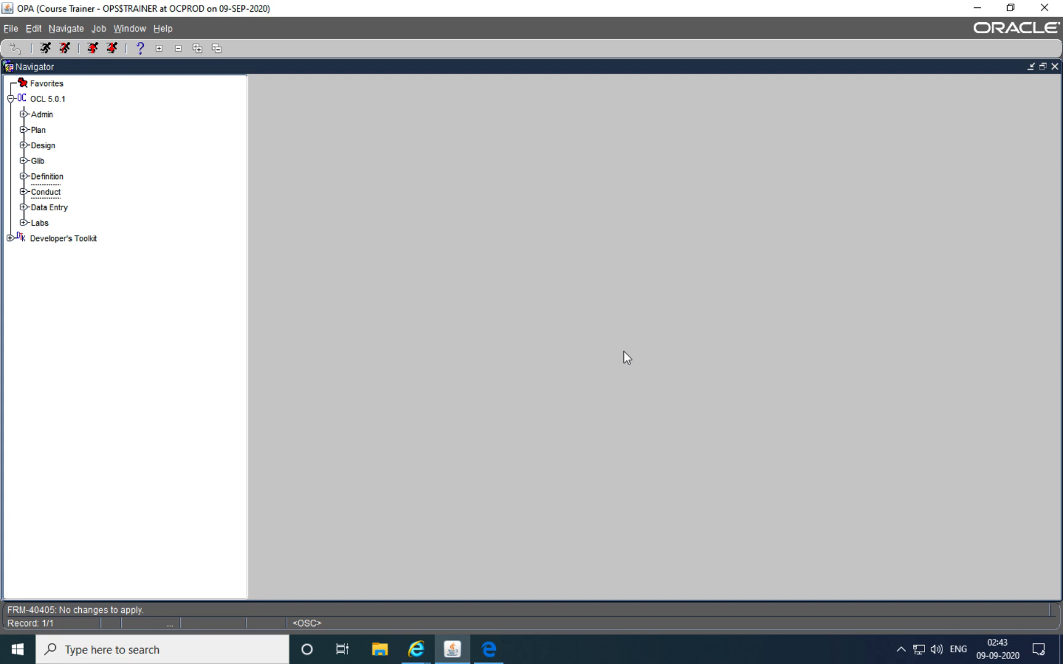
mouse_move(369, 492)
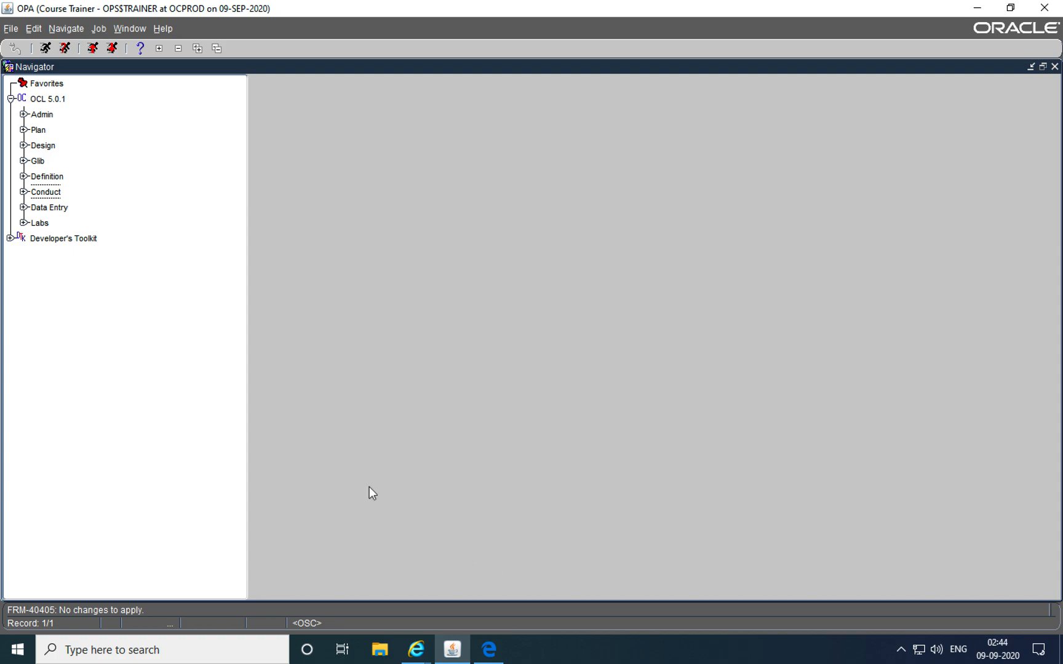
mouse_move(26, 217)
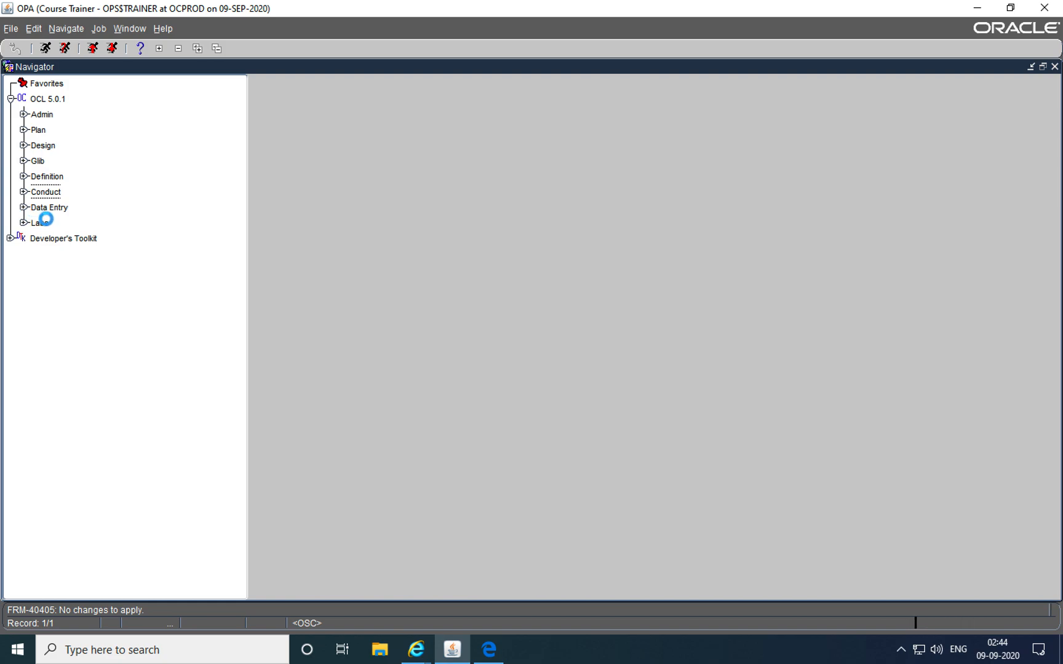
- Expand the Data Entry node in the Navigator tree under OCL 5.0.1
click(22, 206)
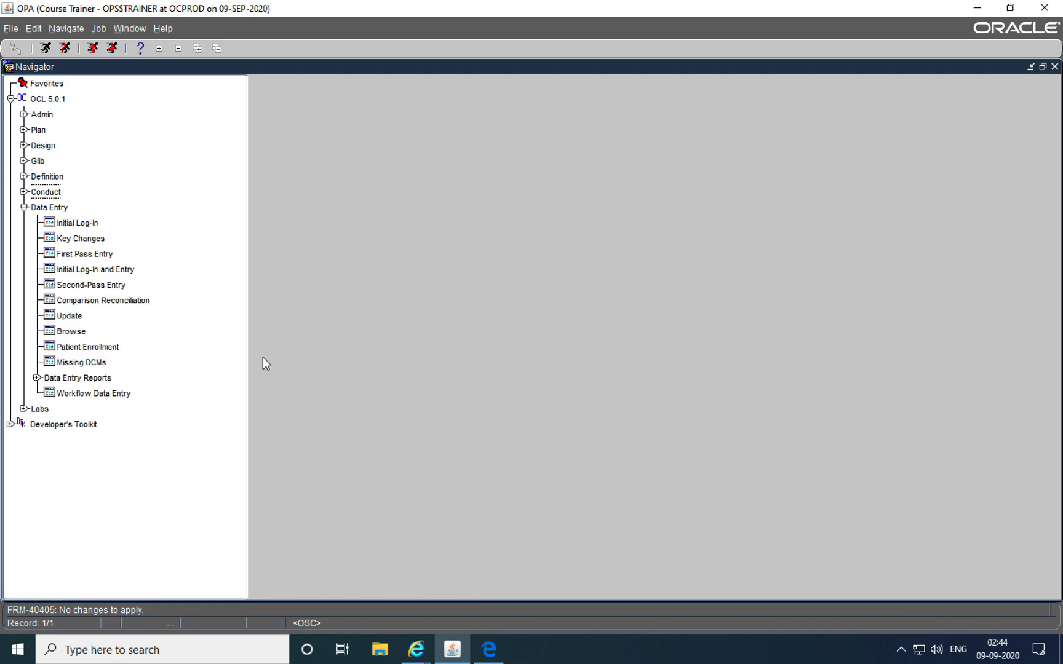
- Switch to the scanned Data_Entry_CRFs_PE.pdf form for subject N5 in Edge
click(487, 650)
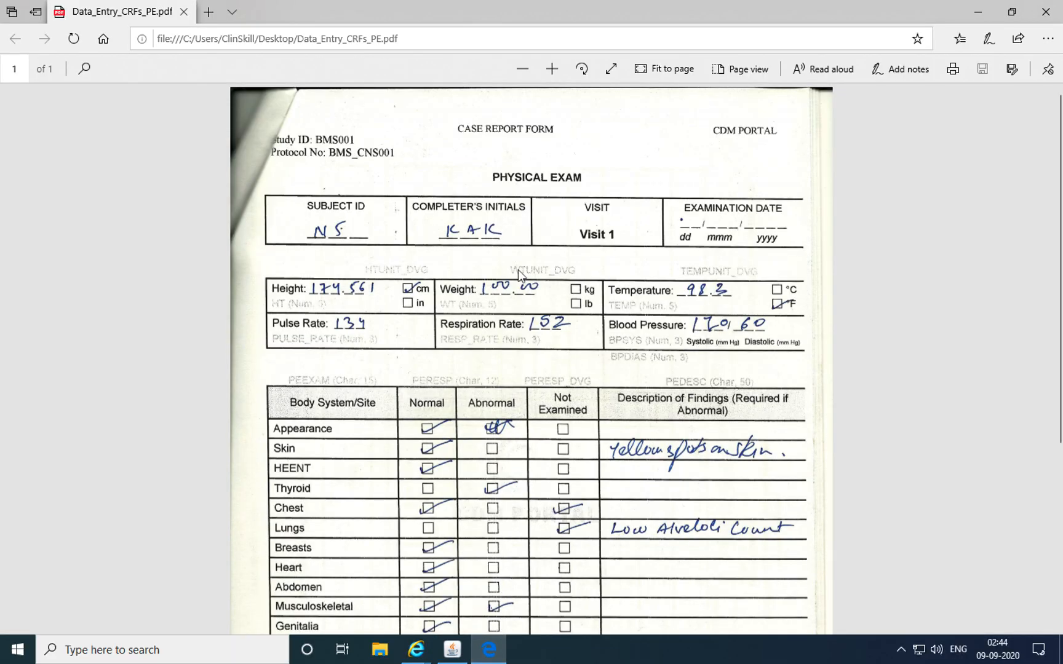
mouse_move(544, 261)
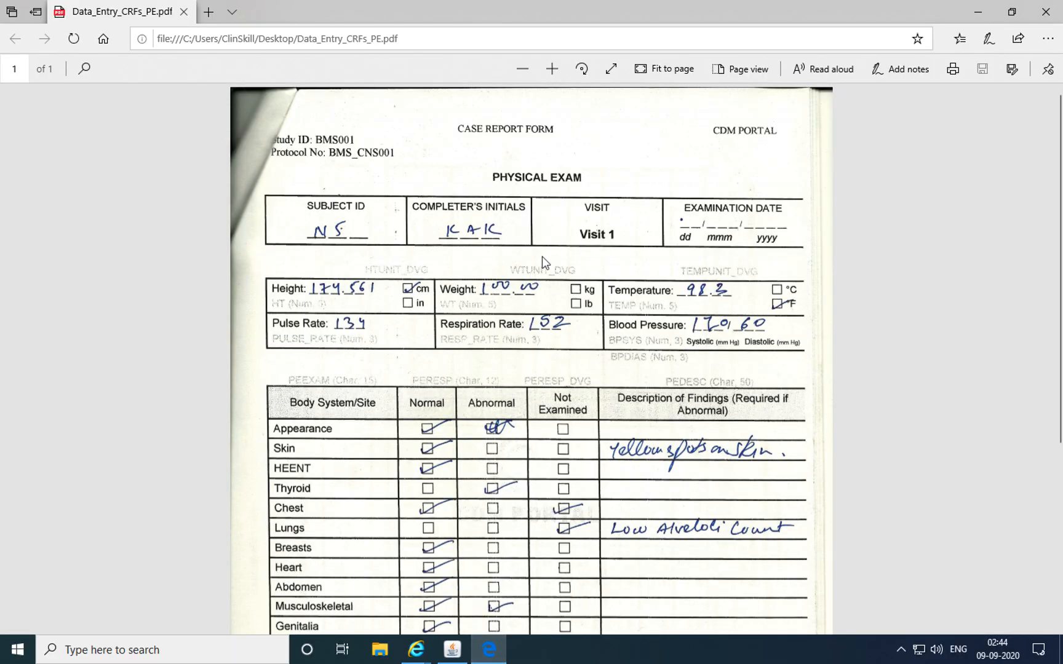
mouse_move(540, 211)
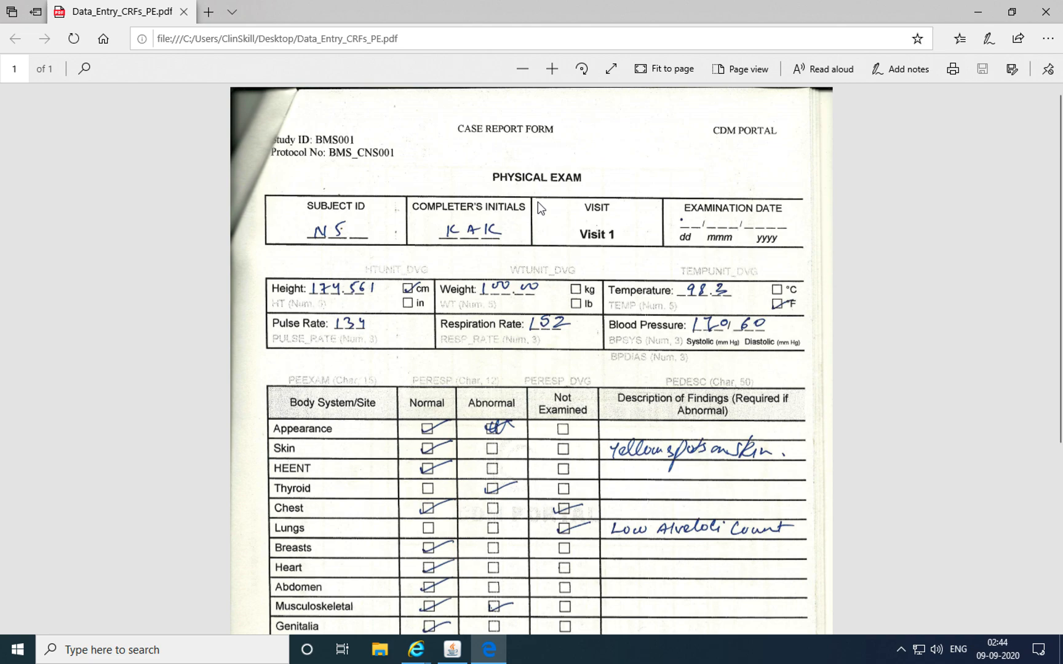
mouse_move(532, 228)
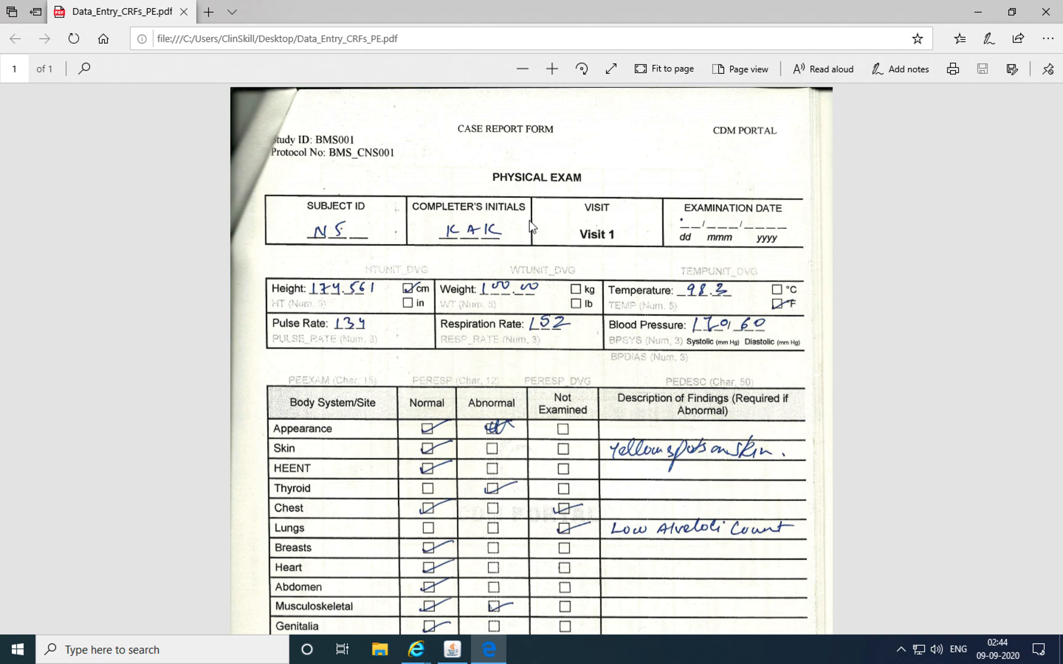
mouse_move(749, 237)
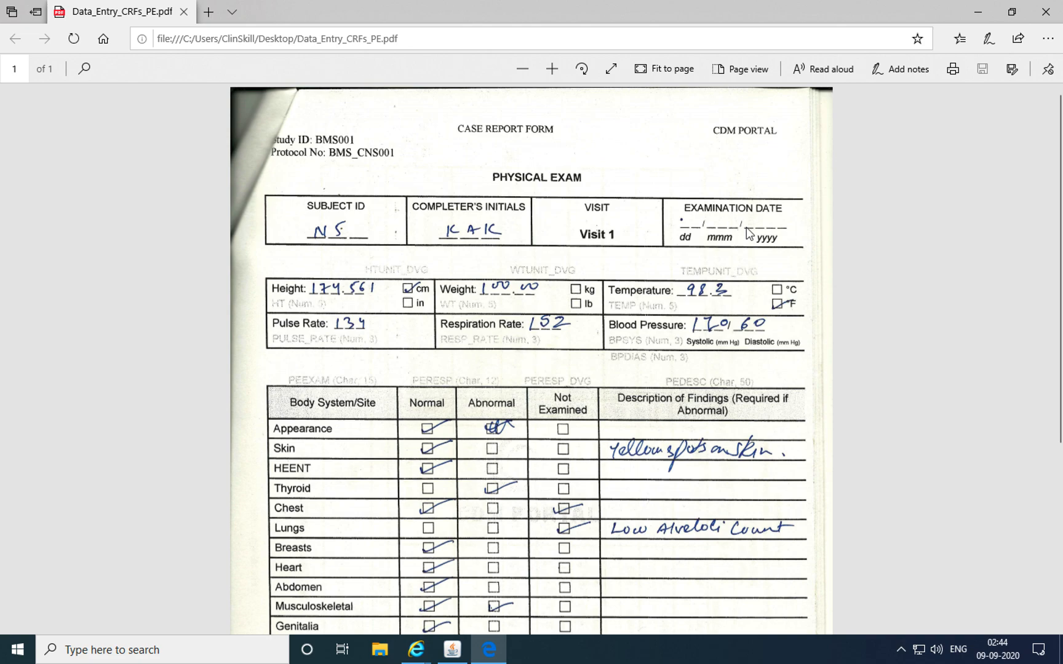
mouse_move(594, 299)
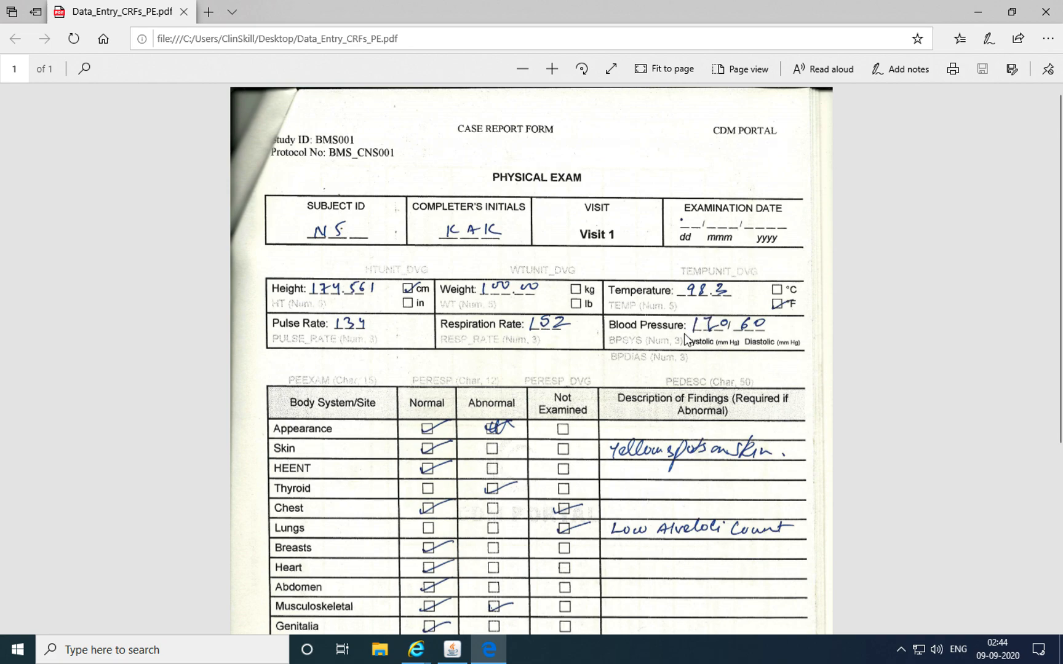
mouse_move(694, 335)
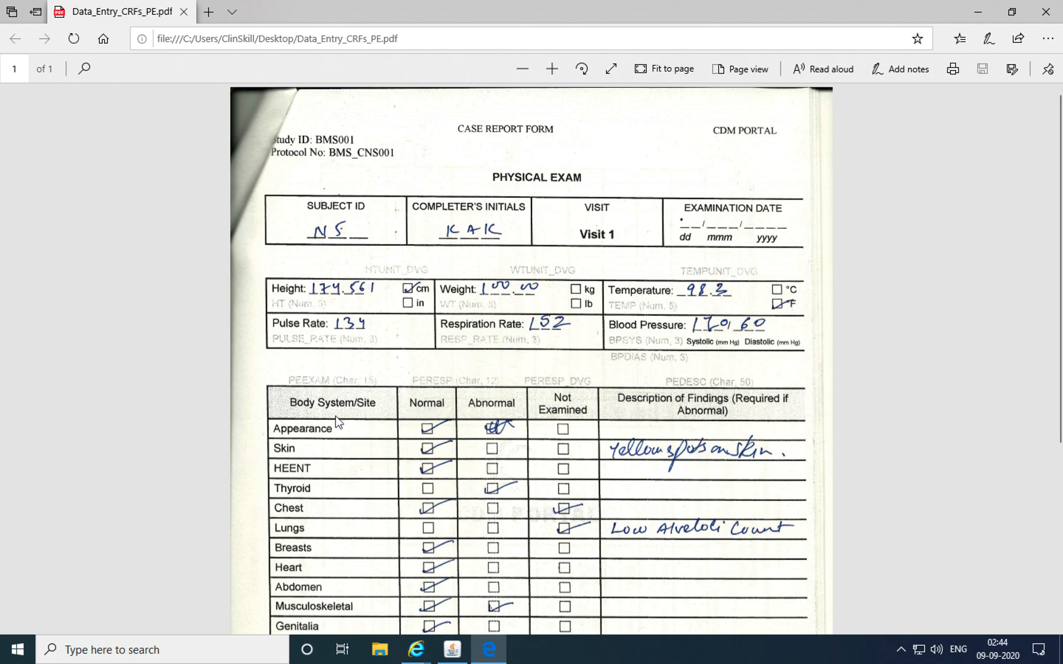
mouse_move(454, 447)
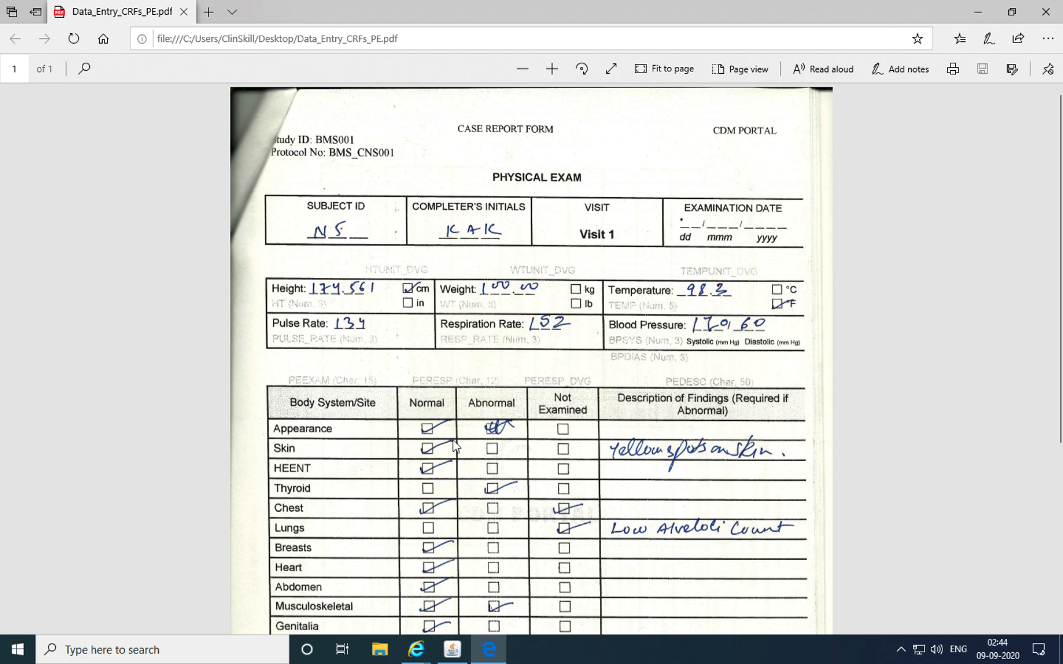
mouse_move(491, 438)
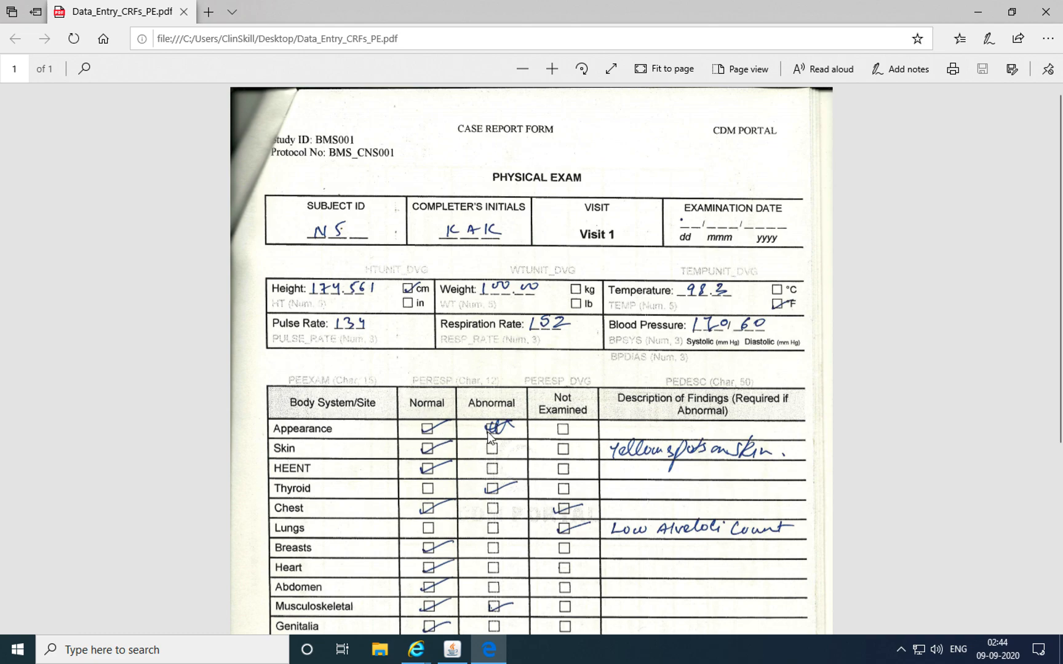
mouse_move(502, 430)
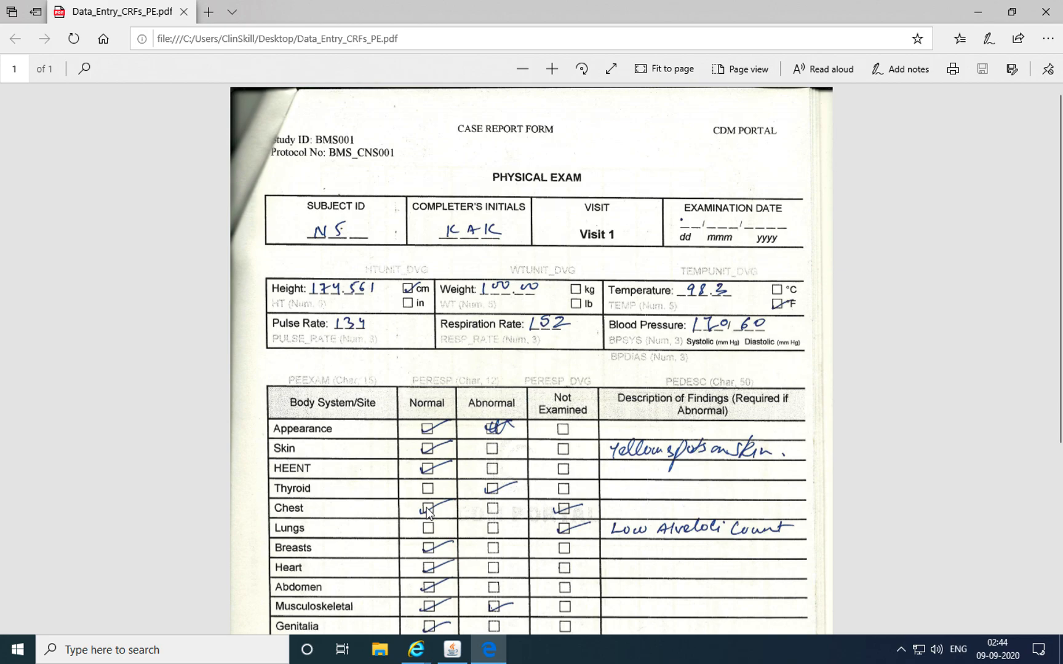
mouse_move(569, 518)
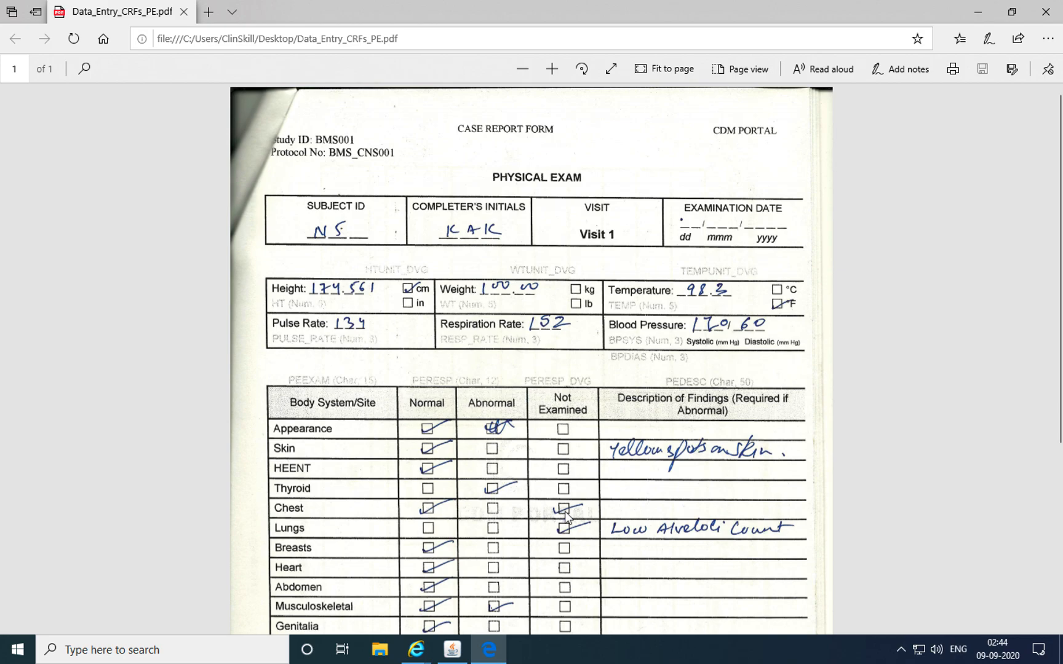
- Scroll the Physical Exam form down to the body-system findings through Fundoscopy
scroll(down, 3)
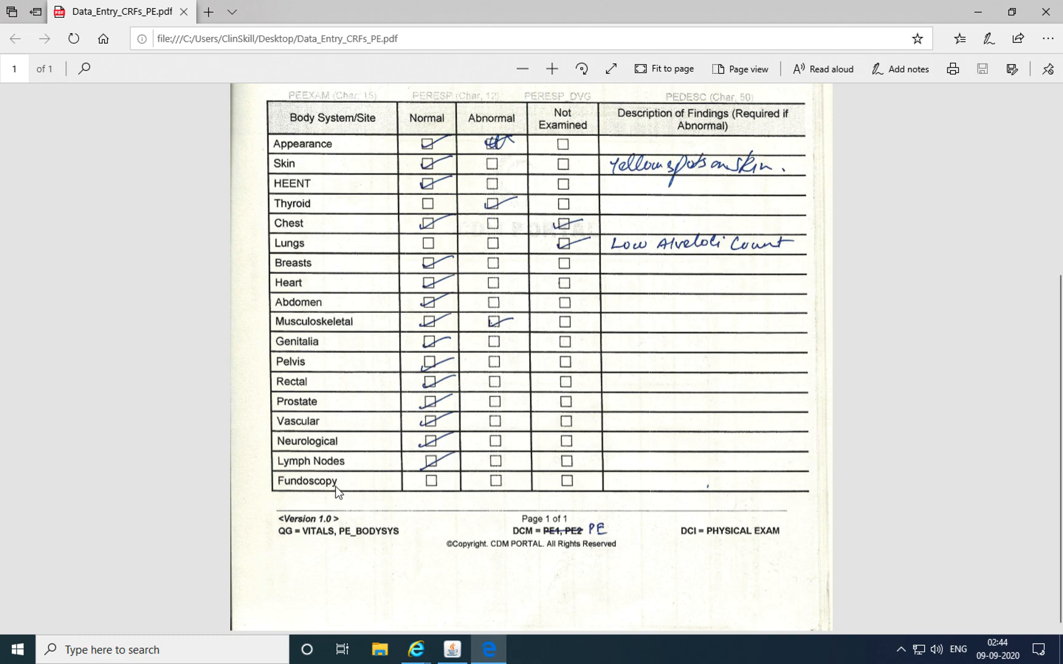
mouse_move(514, 497)
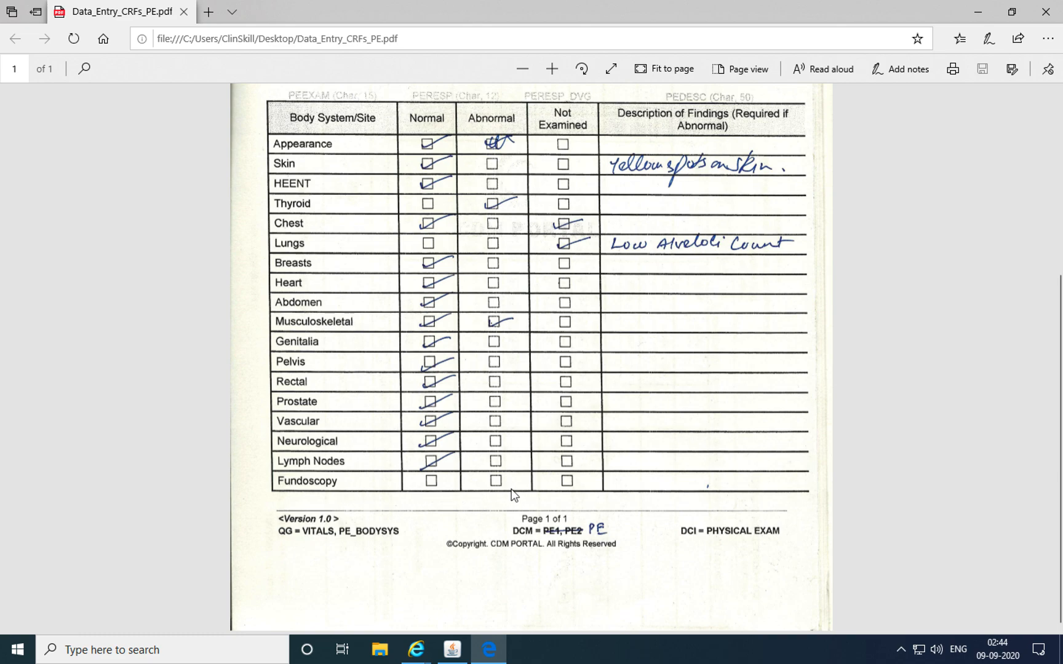
mouse_move(471, 494)
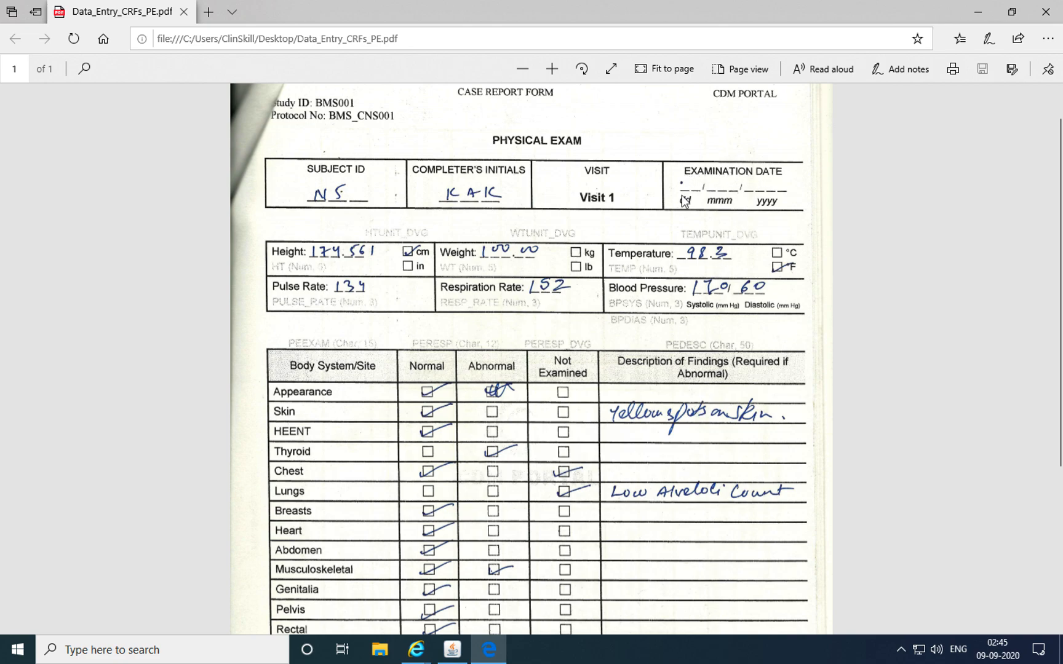
mouse_move(695, 207)
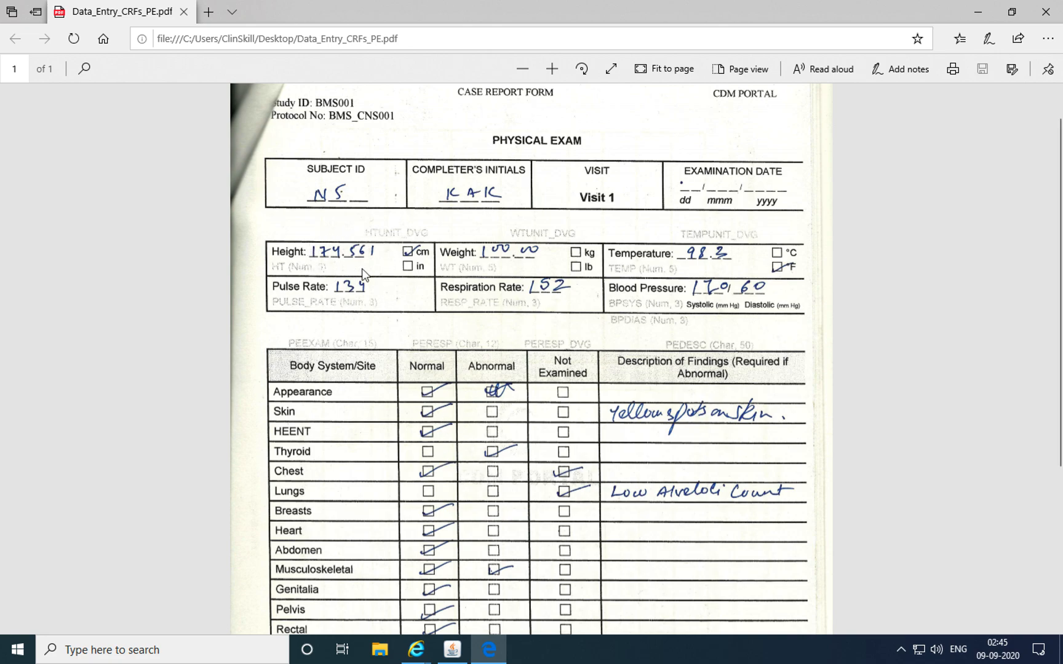
mouse_move(333, 268)
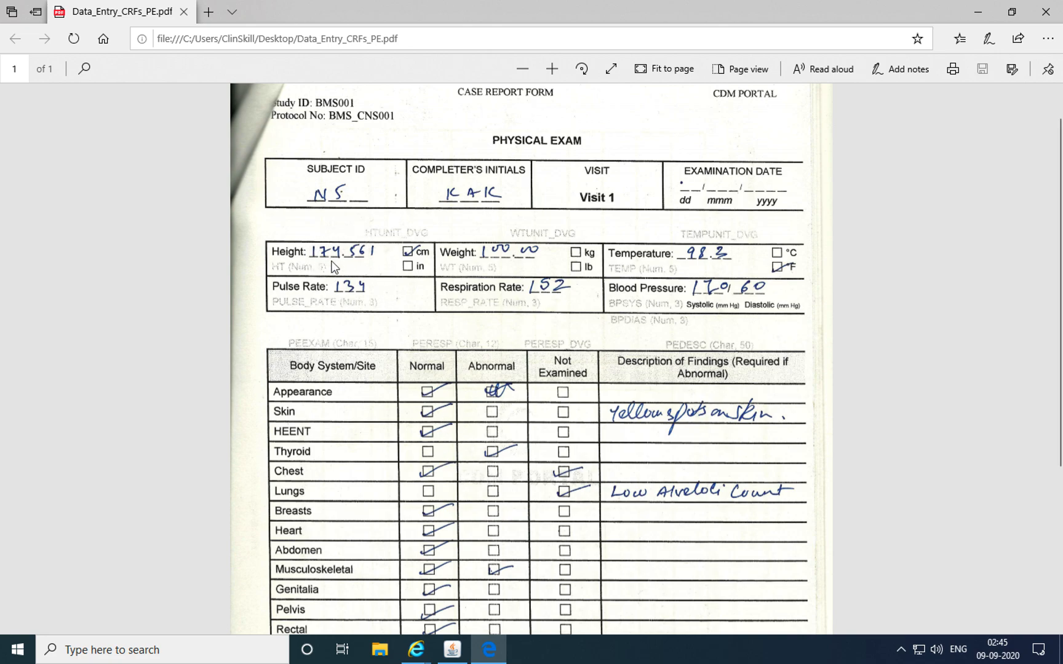
mouse_move(370, 279)
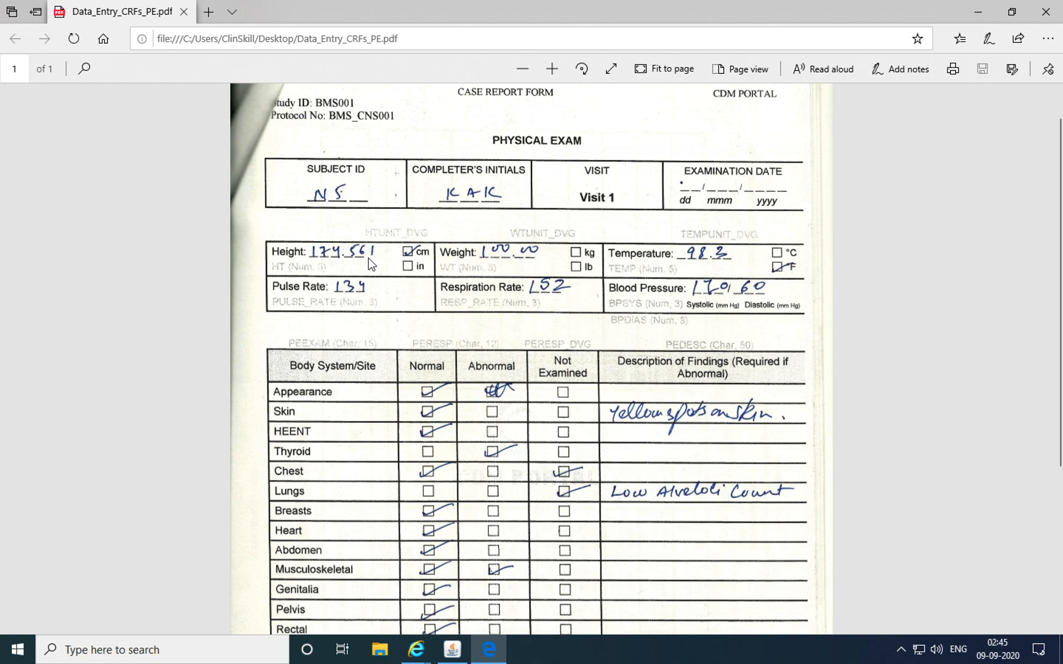
mouse_move(604, 273)
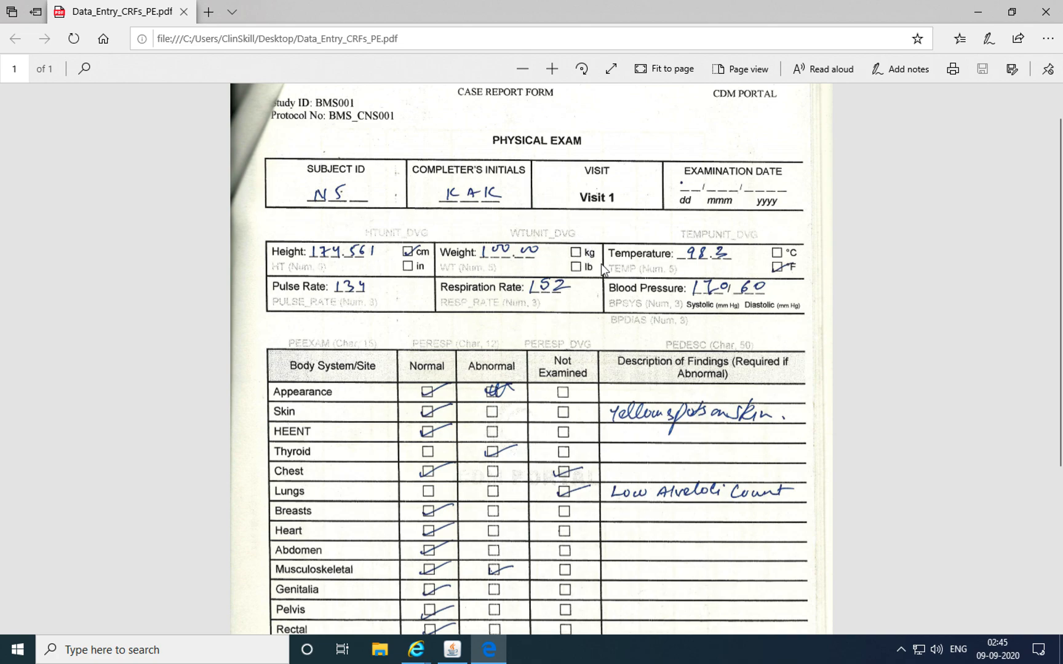
mouse_move(604, 253)
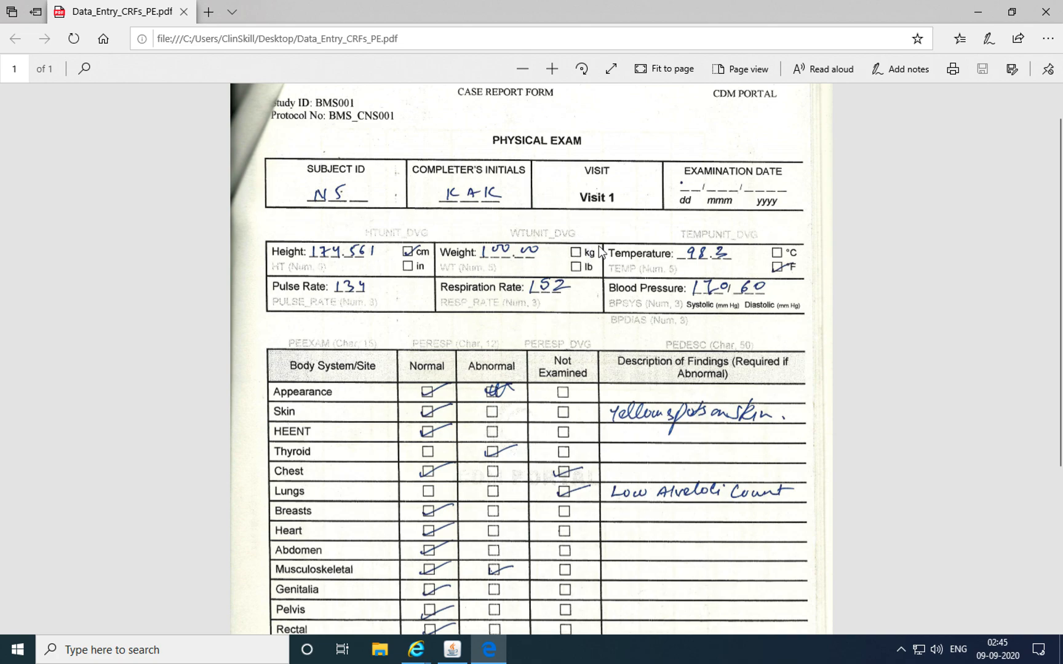
mouse_move(588, 258)
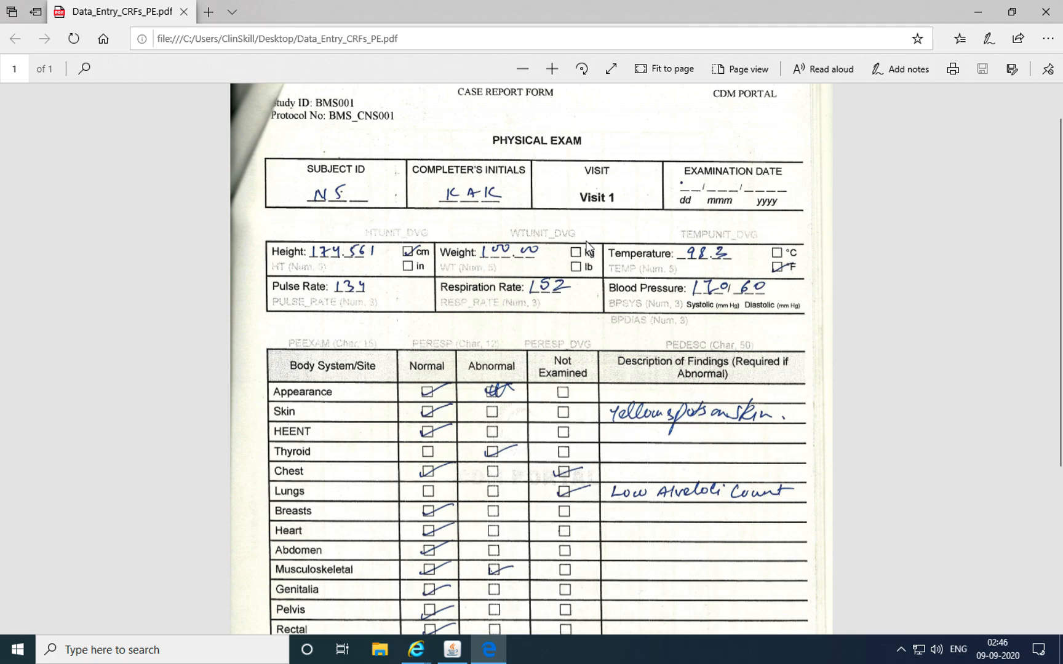
- Scroll to the bottom of the CRF showing the findings table and QG = VITALS, PE_BODYSYS footer
scroll(down, 3)
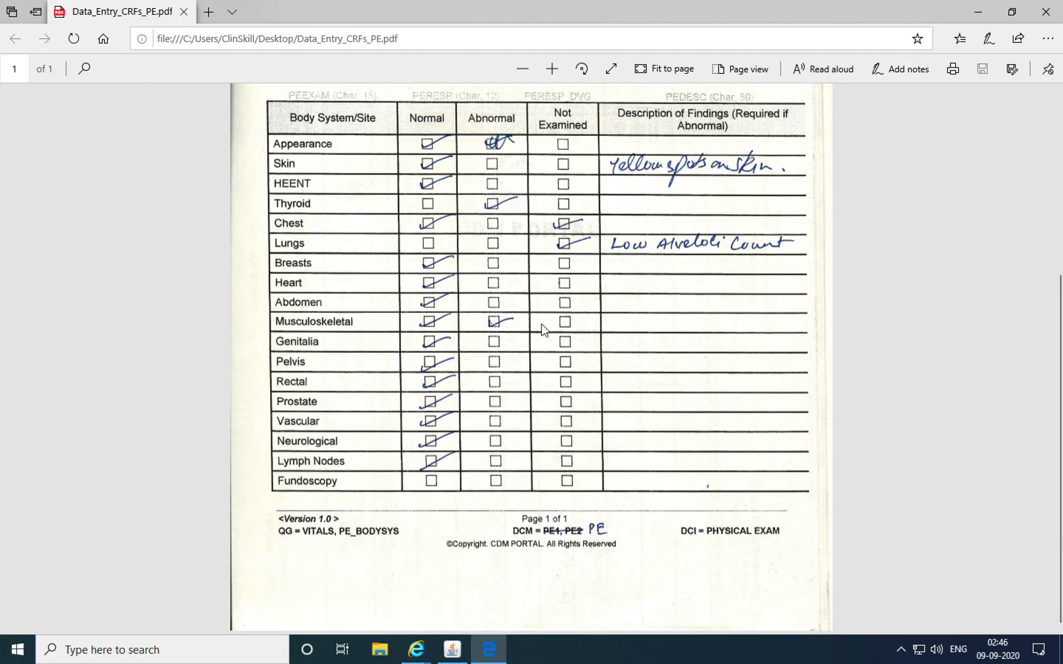
mouse_move(447, 480)
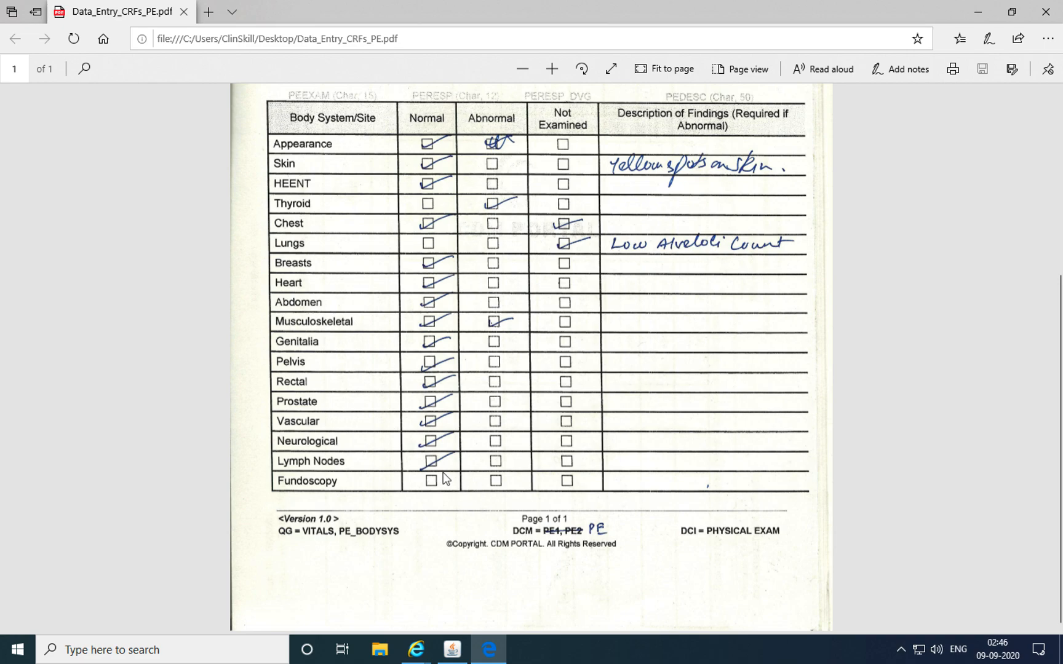
mouse_move(391, 503)
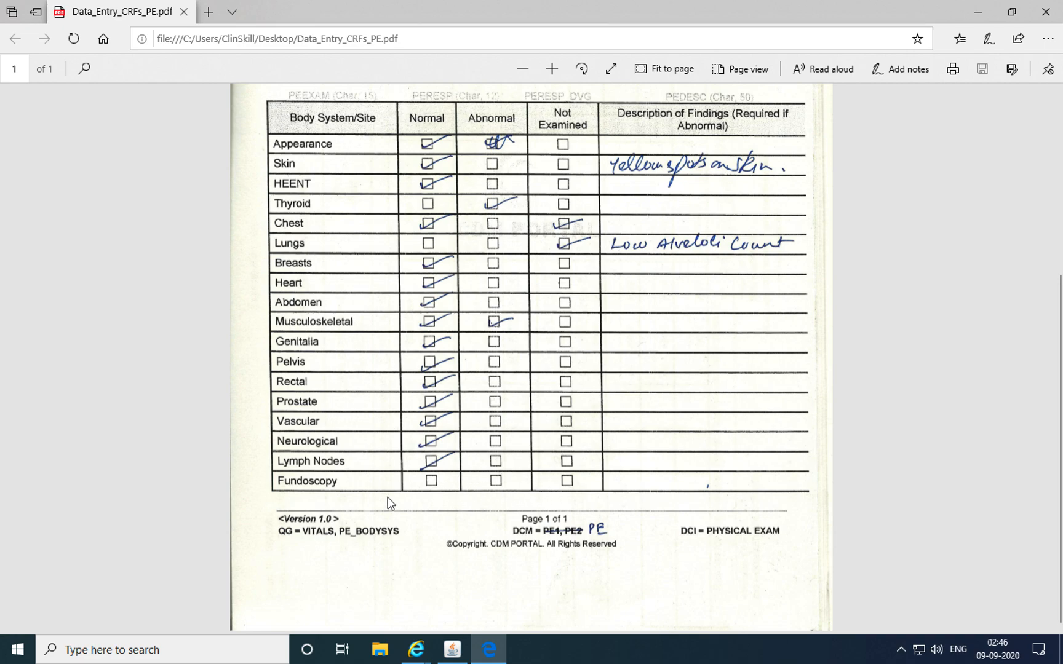
mouse_move(465, 507)
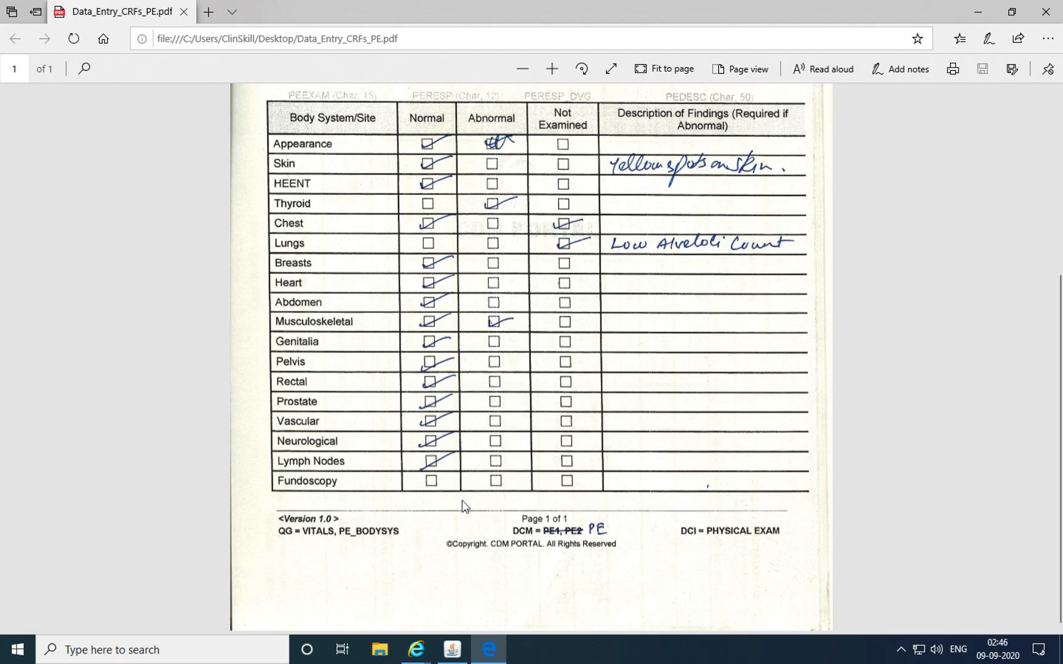
- Bring the Oracle Clinical Navigator back to the front from the taskbar
click(451, 649)
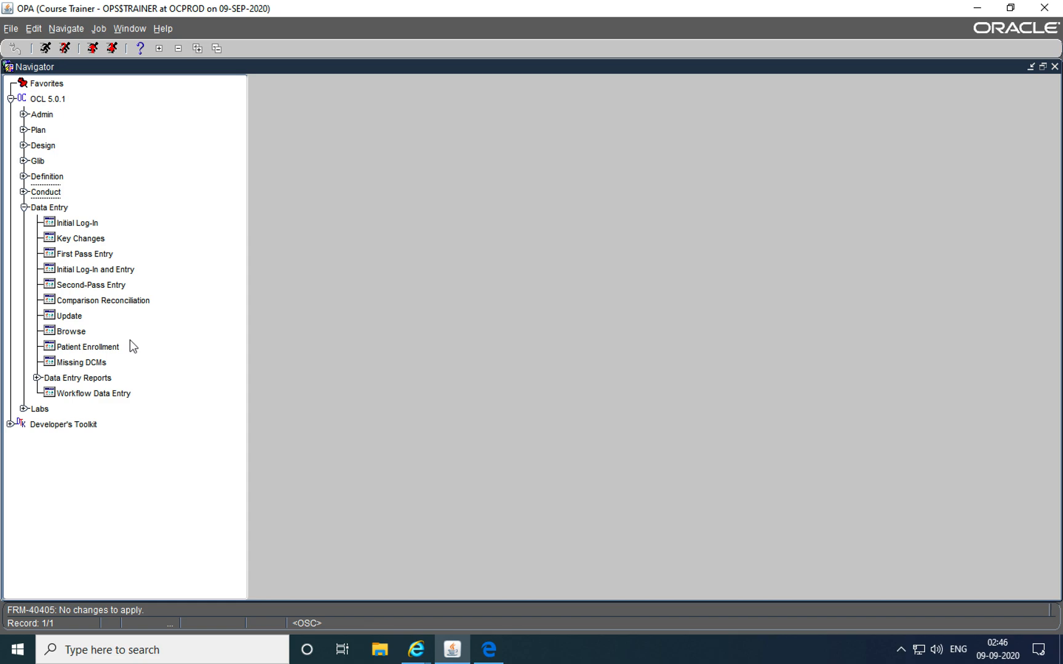
mouse_move(60, 235)
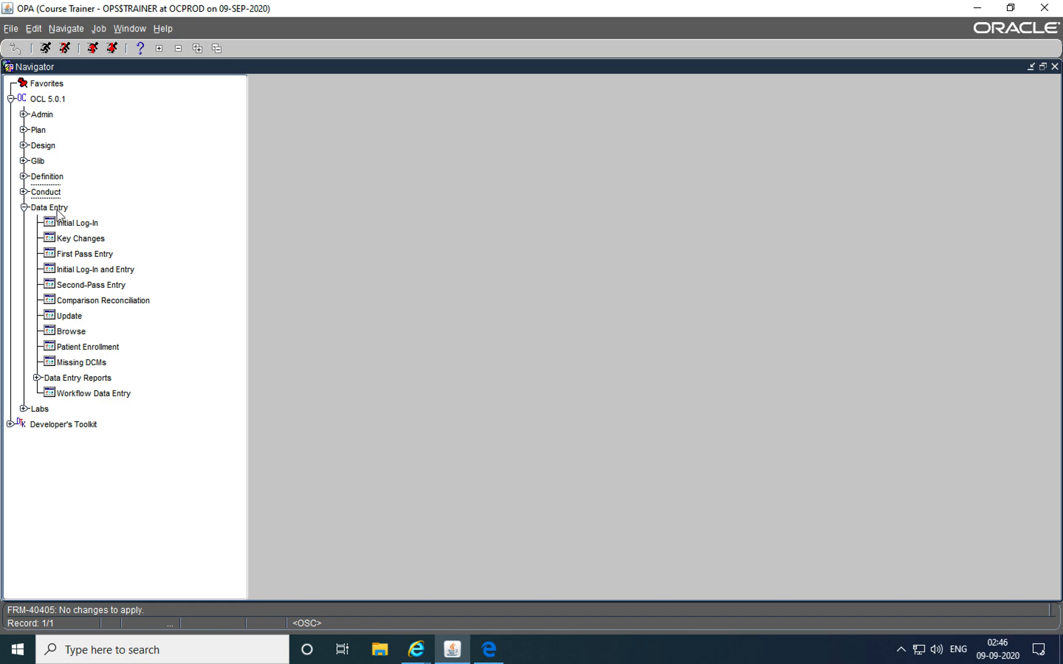
mouse_move(69, 213)
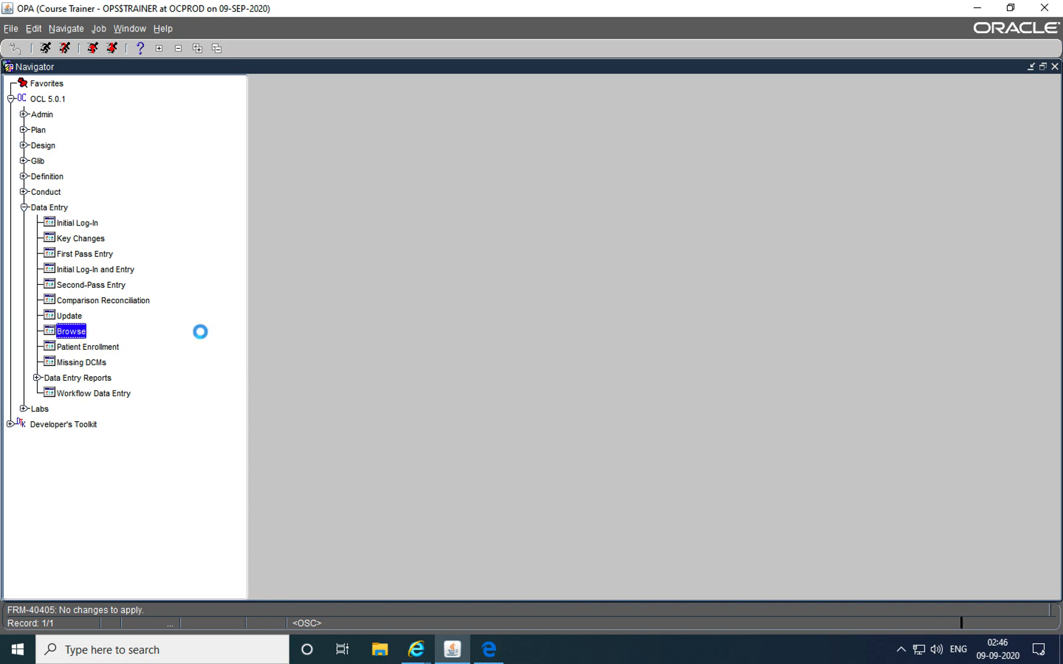
- Start a Browse query for patient N5 on the PE_ZZZ (PHYSICAL EXAM_ZZZ) DCI
double_click(70, 331)
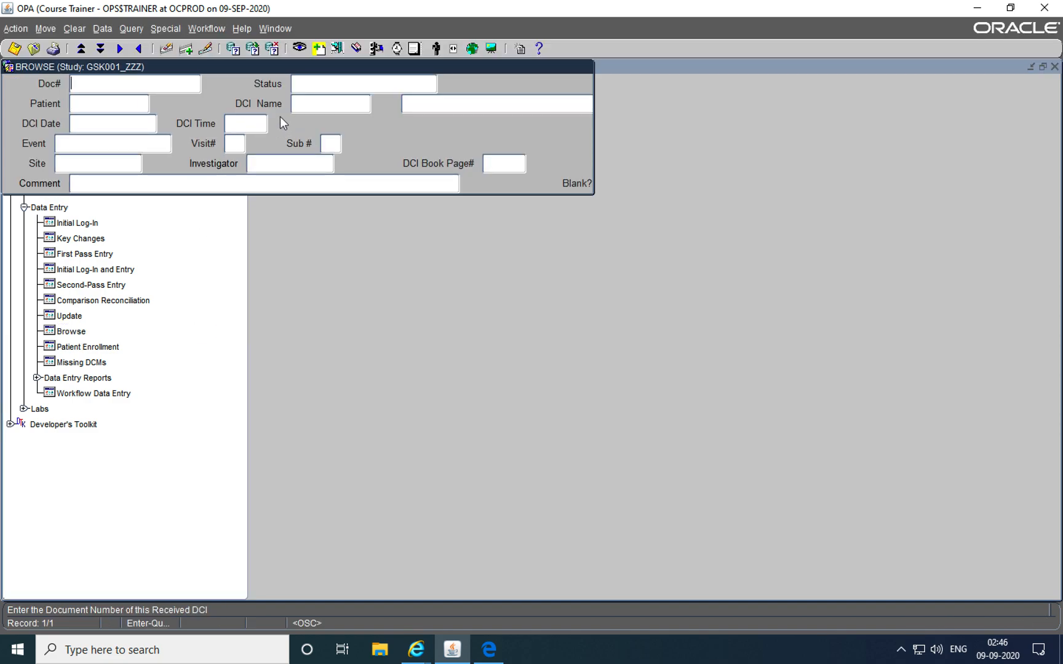
click(111, 105)
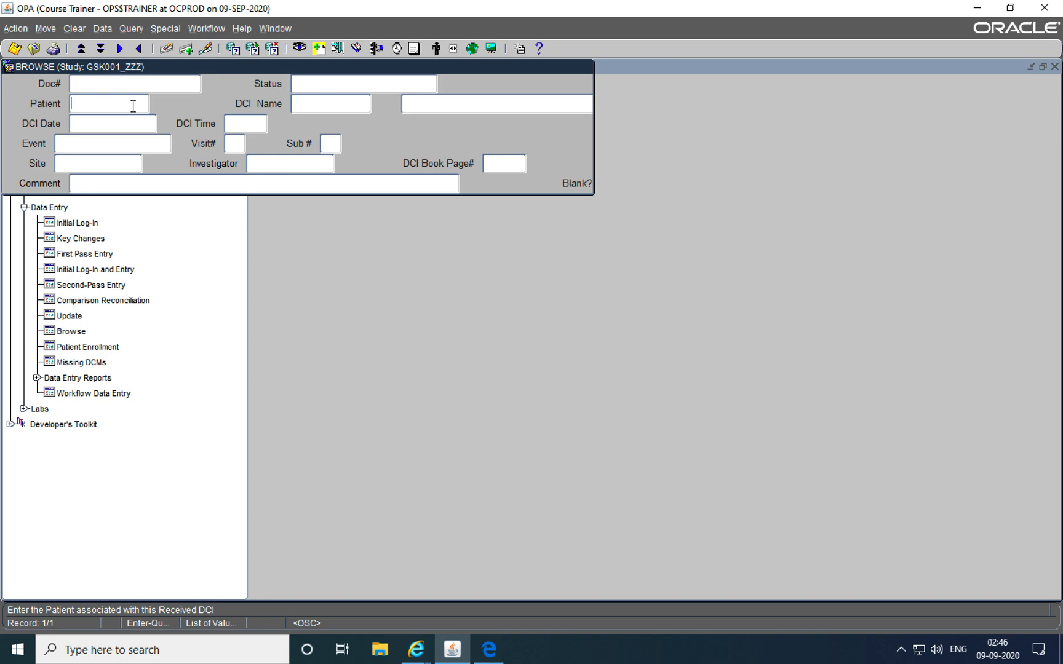
text(N5)
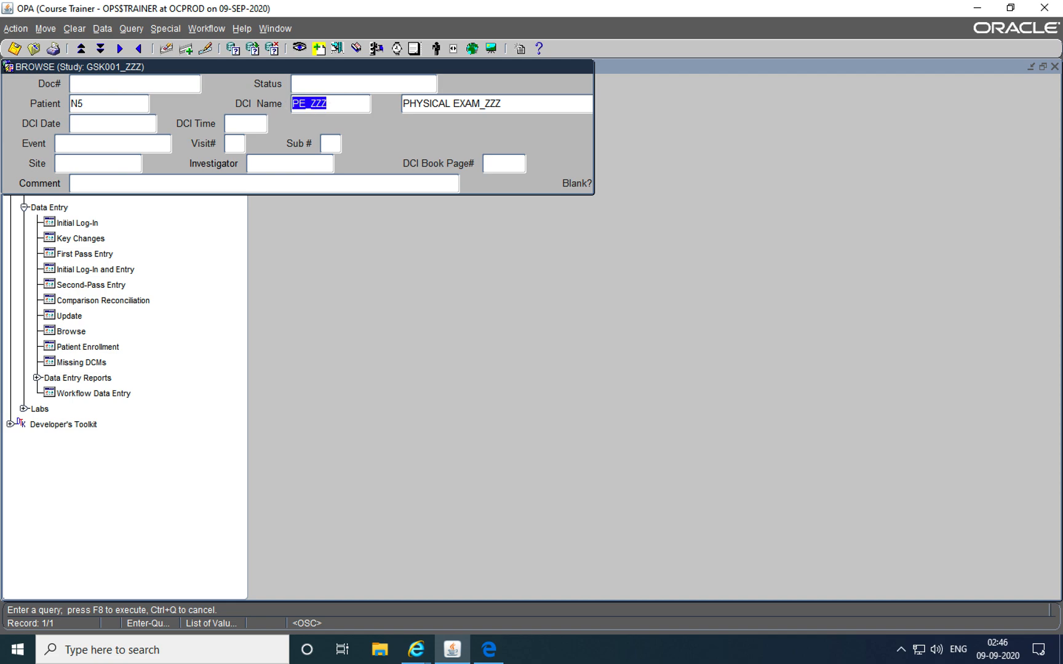
- Execute the query returning document S36001 and select the Height value 174.561
click(130, 28)
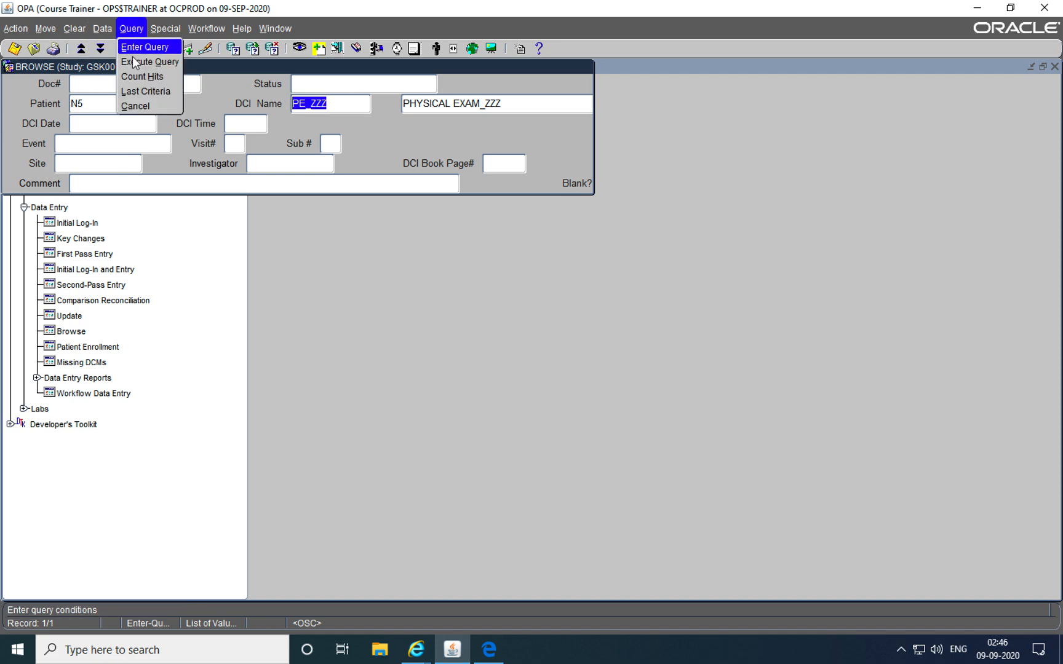
click(147, 61)
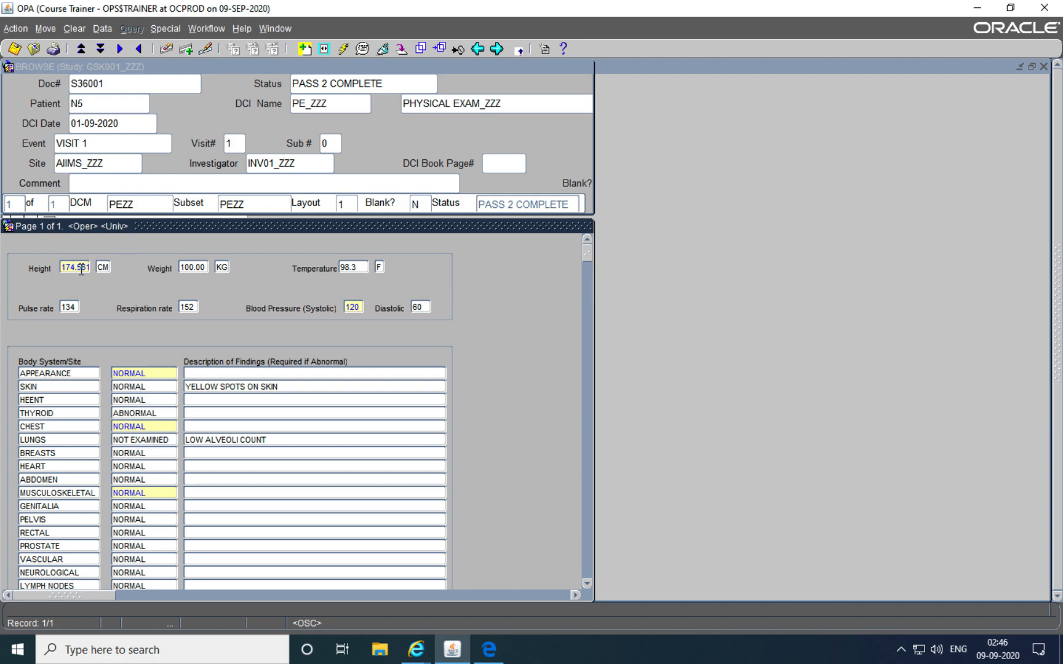
double_click(75, 270)
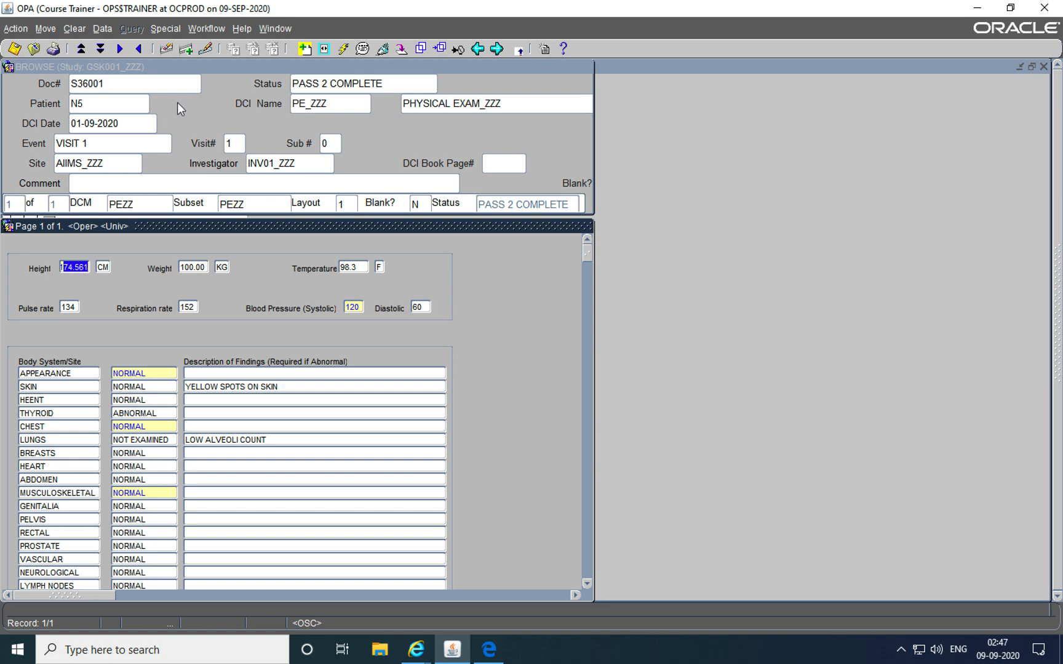
mouse_move(170, 33)
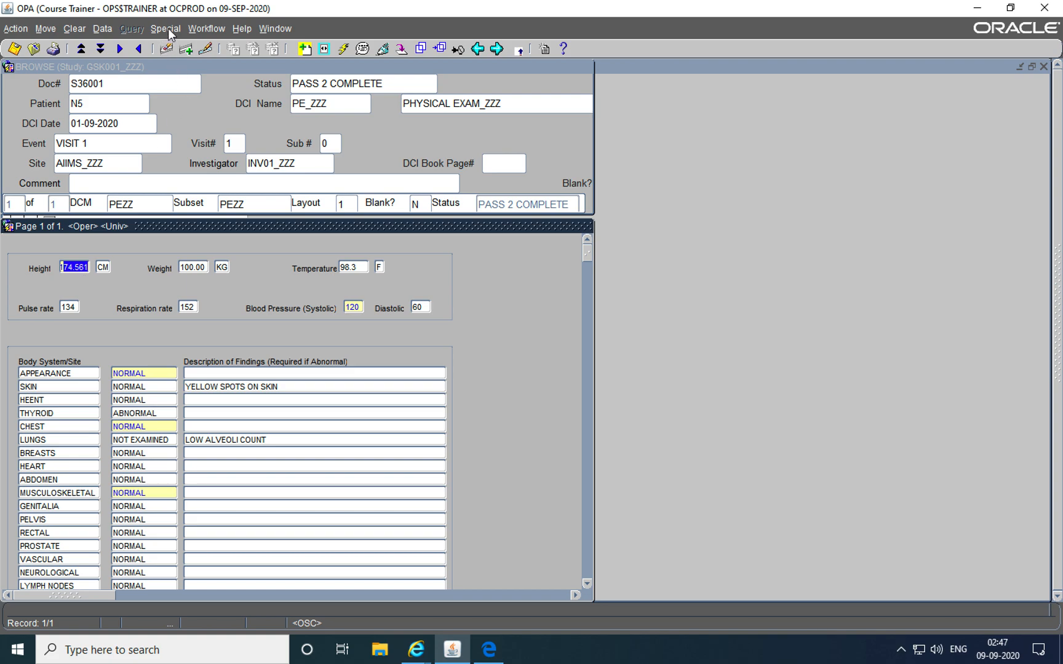
- View the operator comment on the missing visit date, compare with the PDF and cancel
click(162, 29)
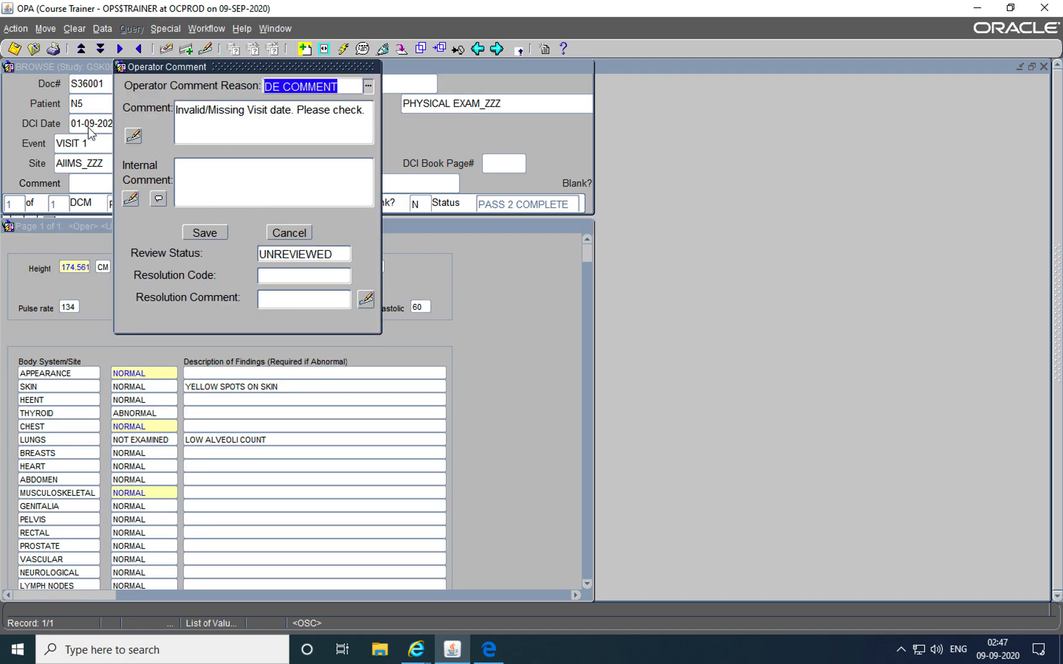
mouse_move(264, 236)
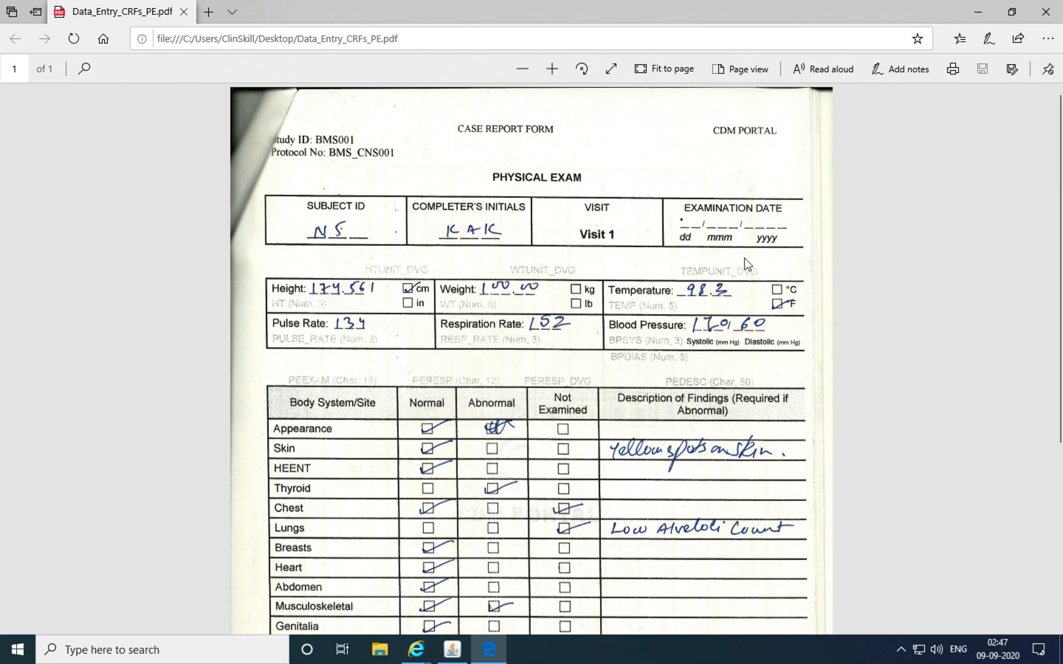
click(451, 650)
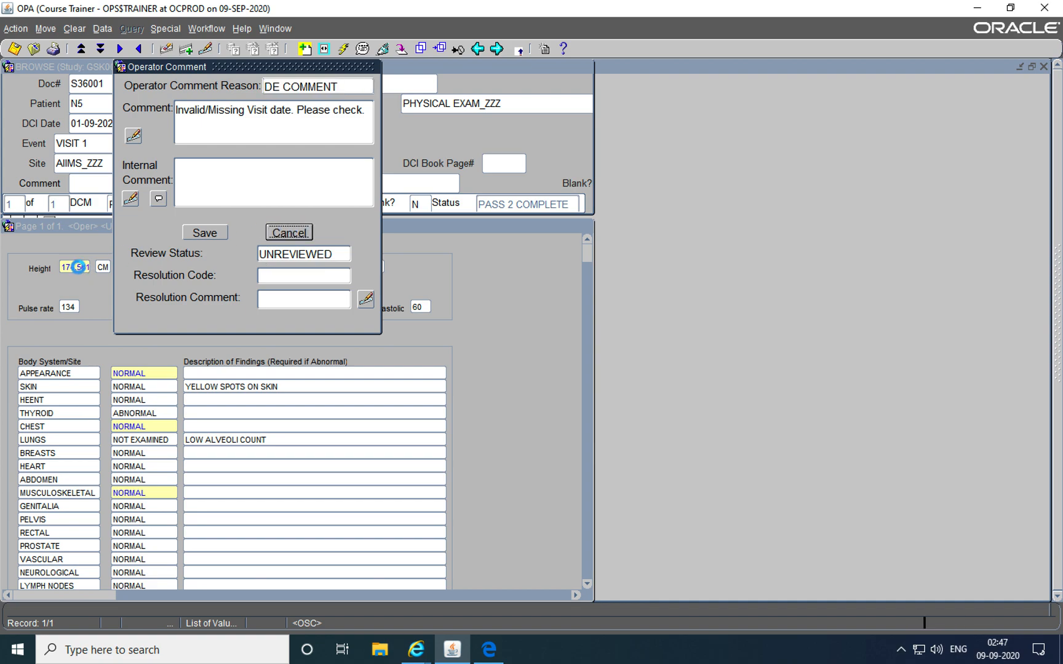
click(289, 231)
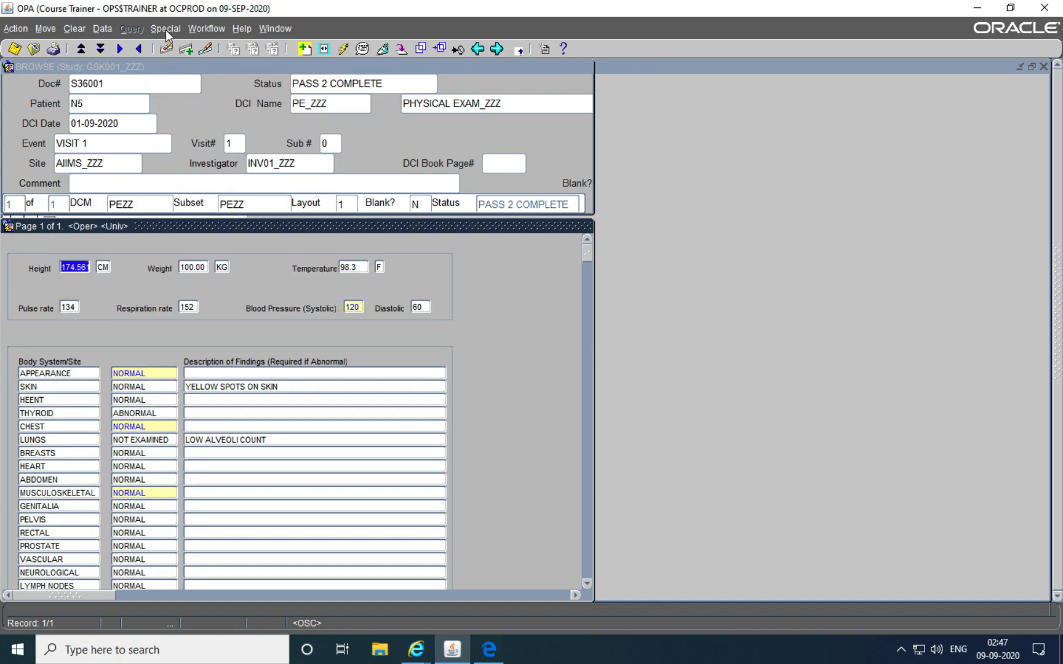
- Display the Height univariate discrepancy '174.561 exceeds expected length of 5' and close it
click(161, 28)
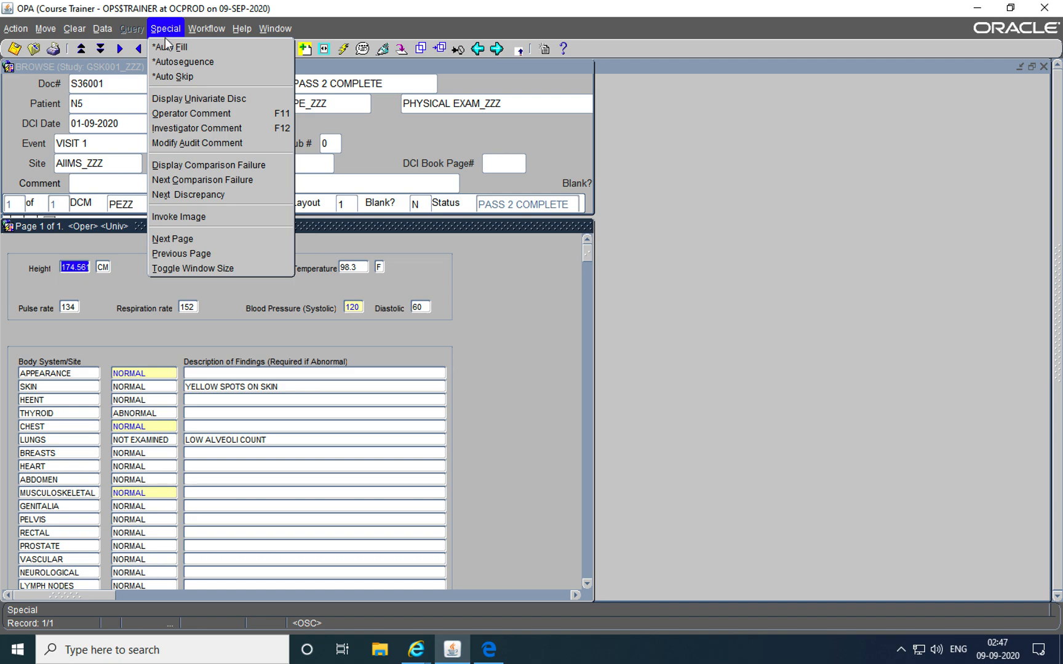
mouse_move(185, 173)
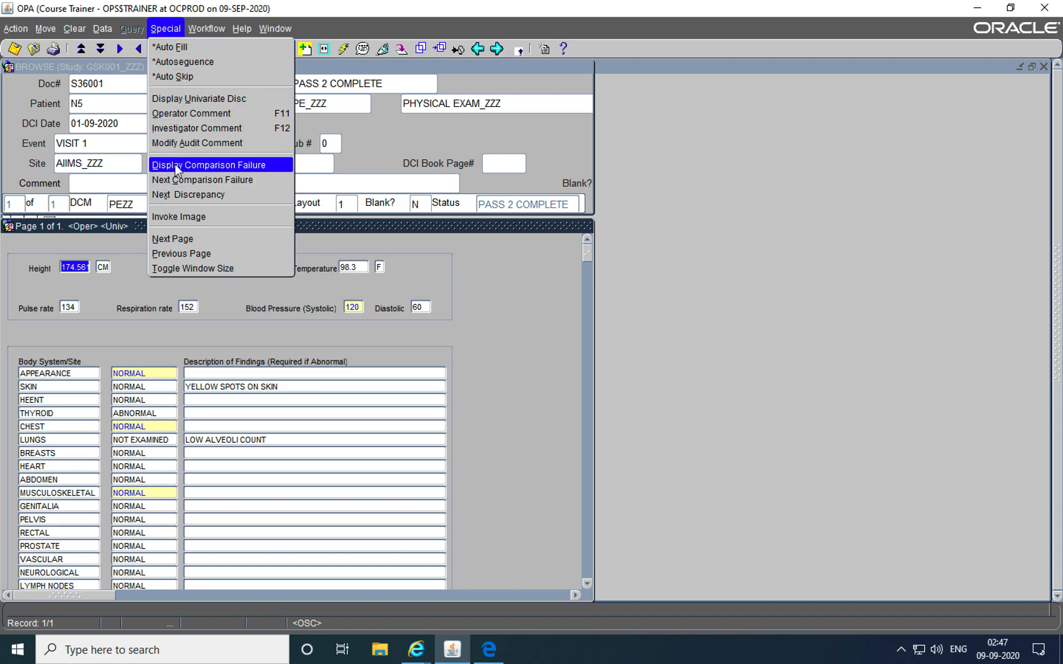
mouse_move(178, 98)
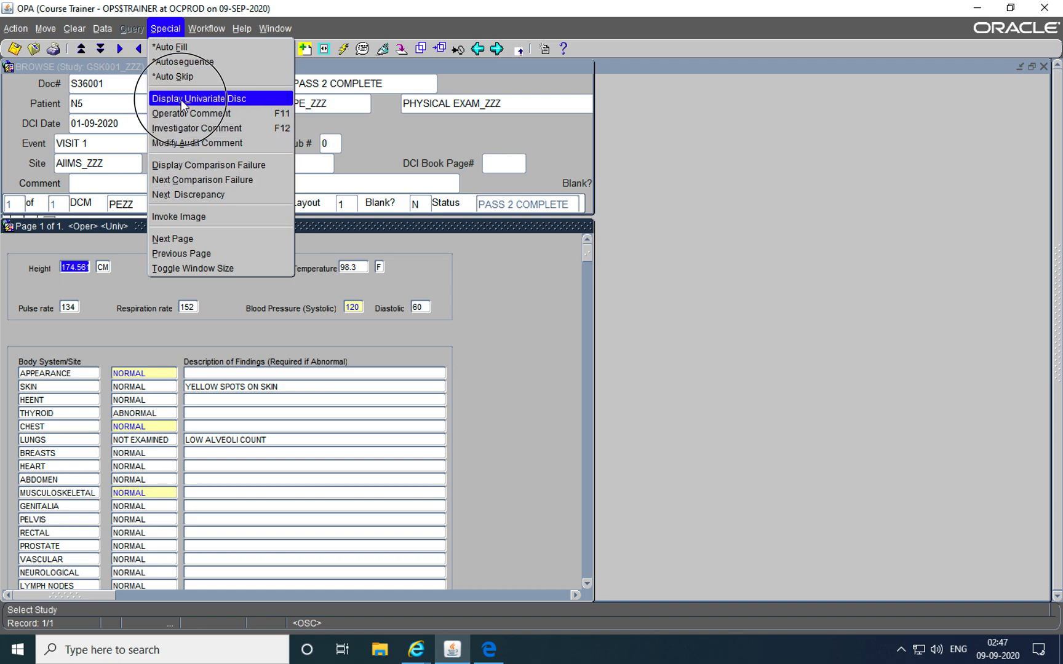
click(196, 99)
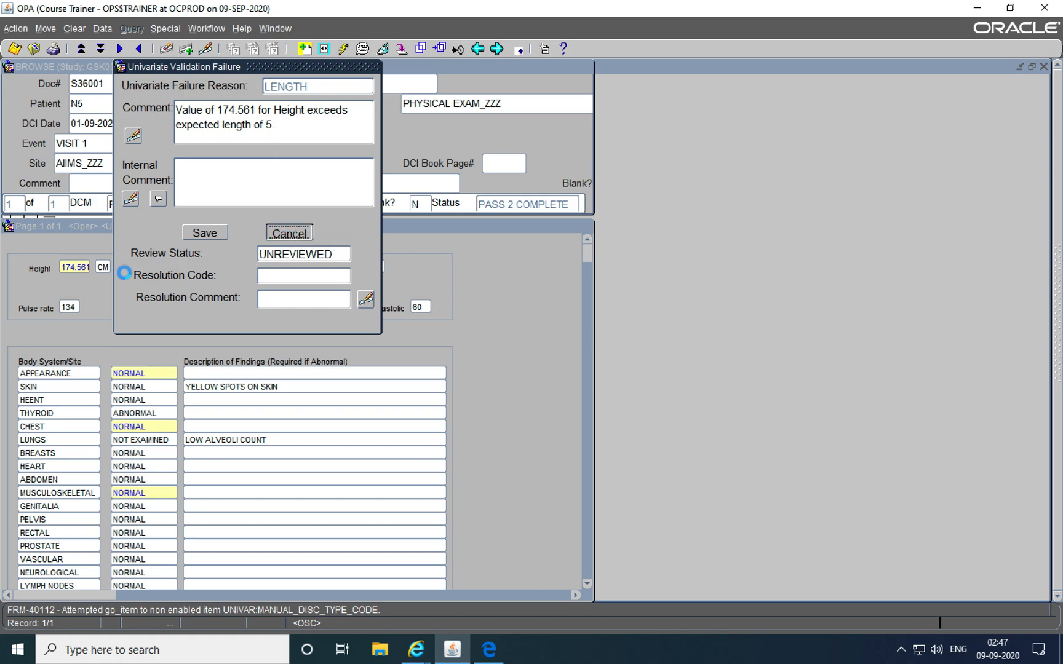
click(290, 231)
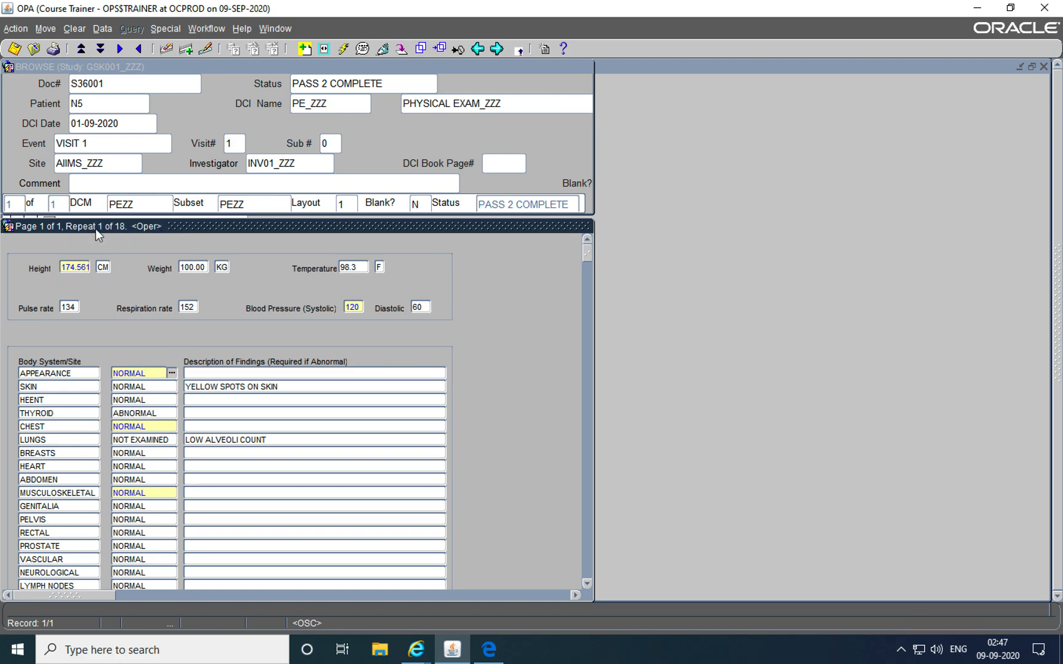
mouse_move(137, 249)
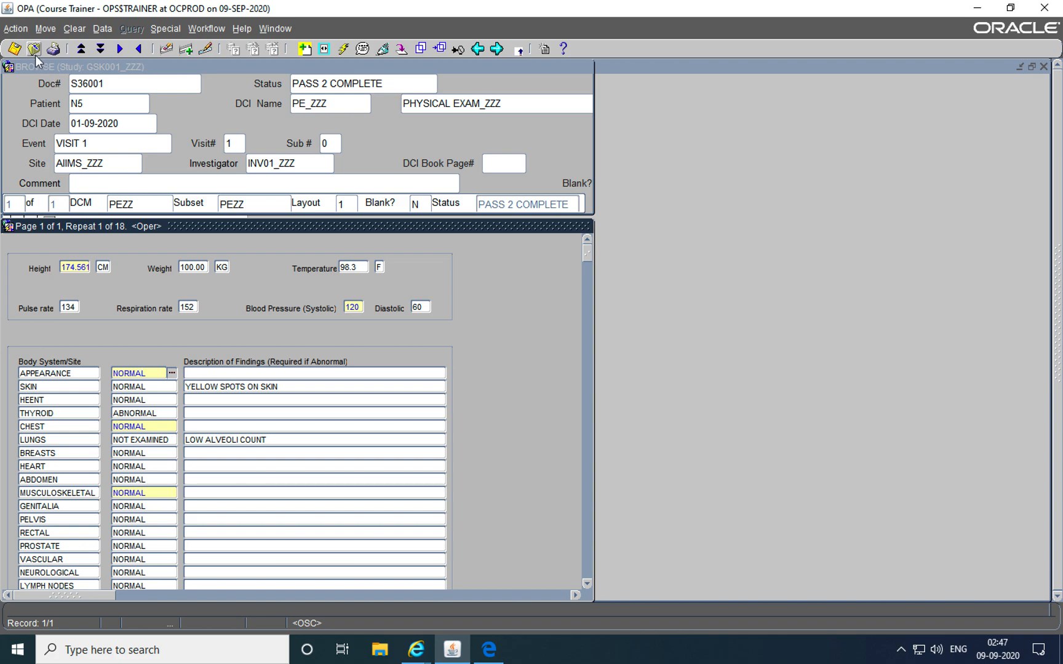
mouse_move(30, 44)
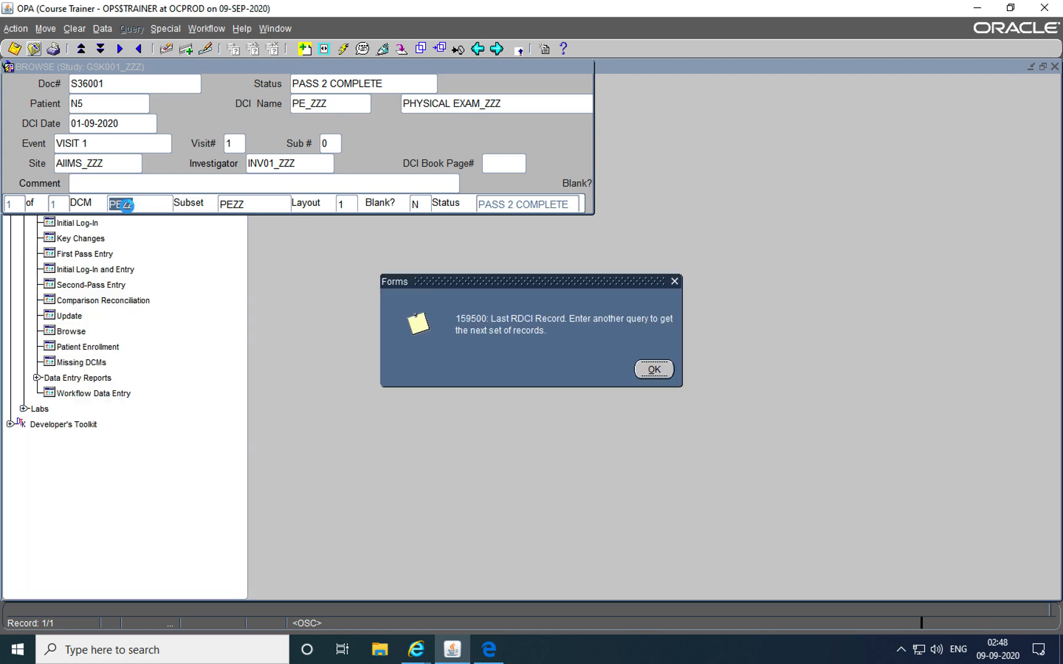
- Acknowledge the last-record message and collapse the Data Entry branch in the Navigator
click(655, 369)
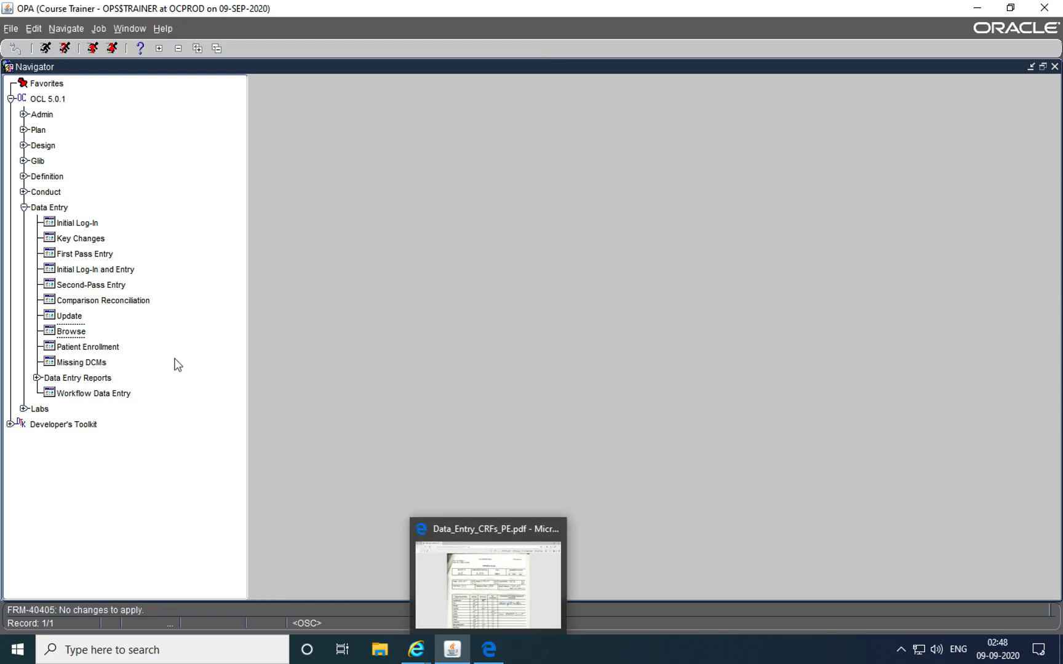
click(23, 201)
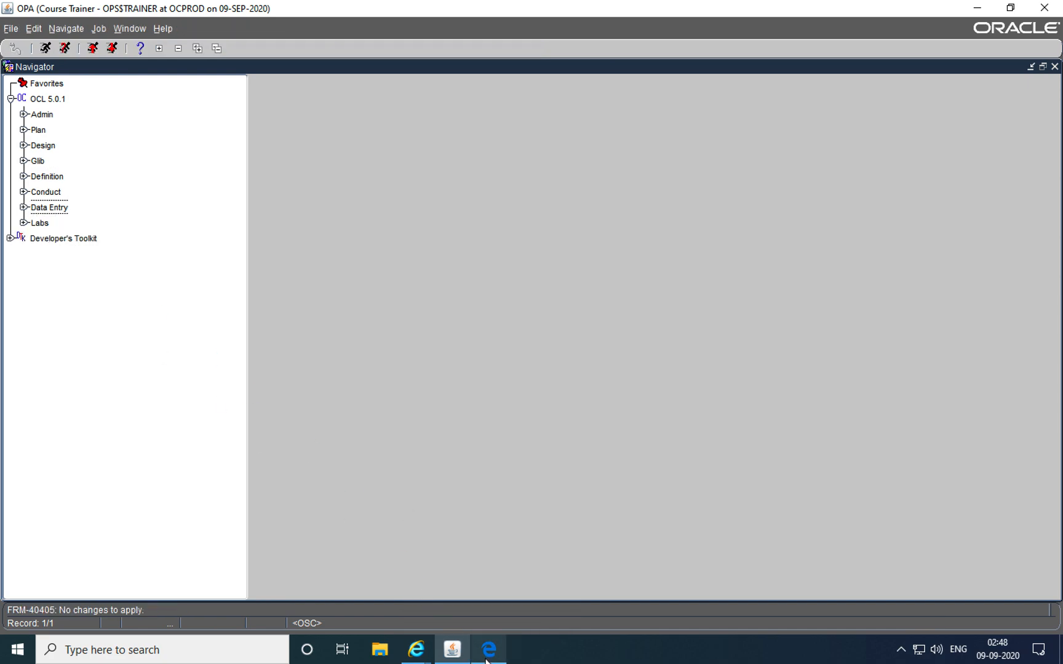
click(486, 650)
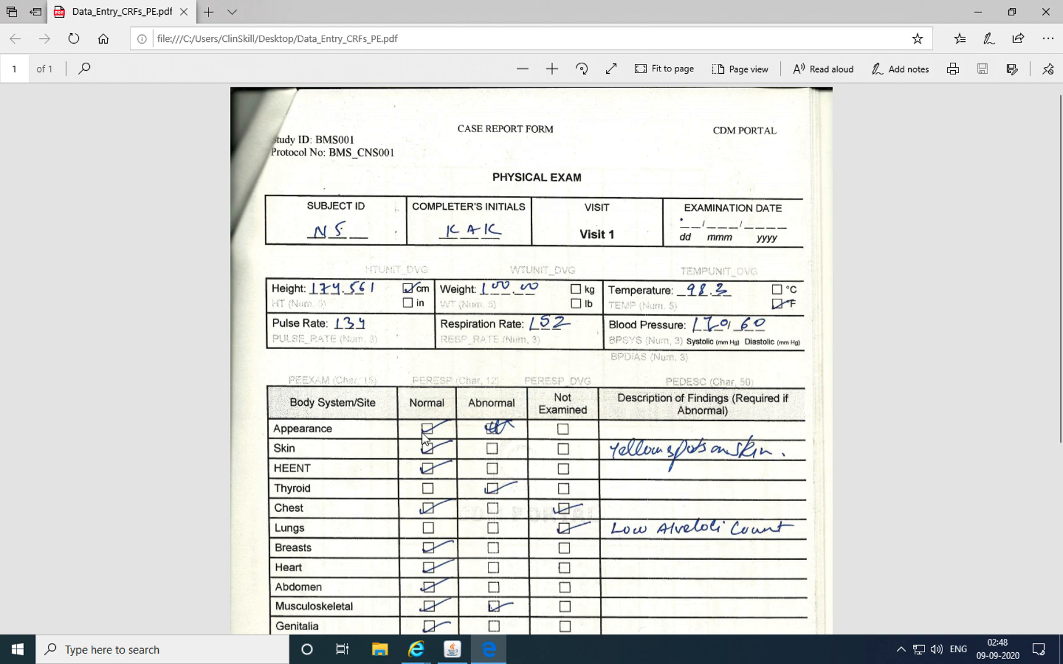
mouse_move(419, 456)
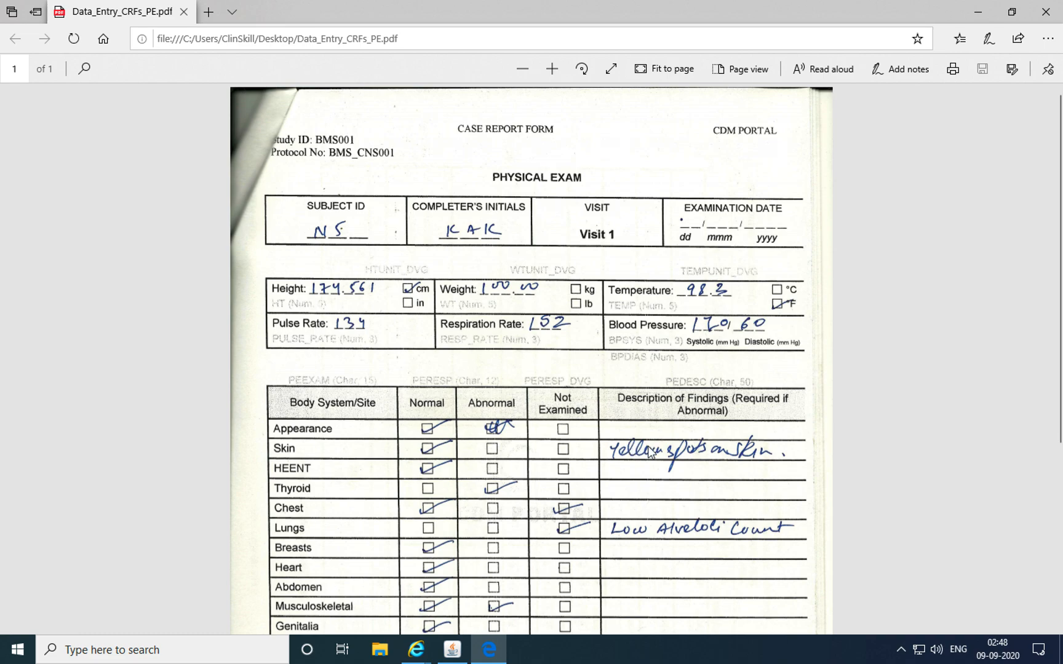
mouse_move(430, 502)
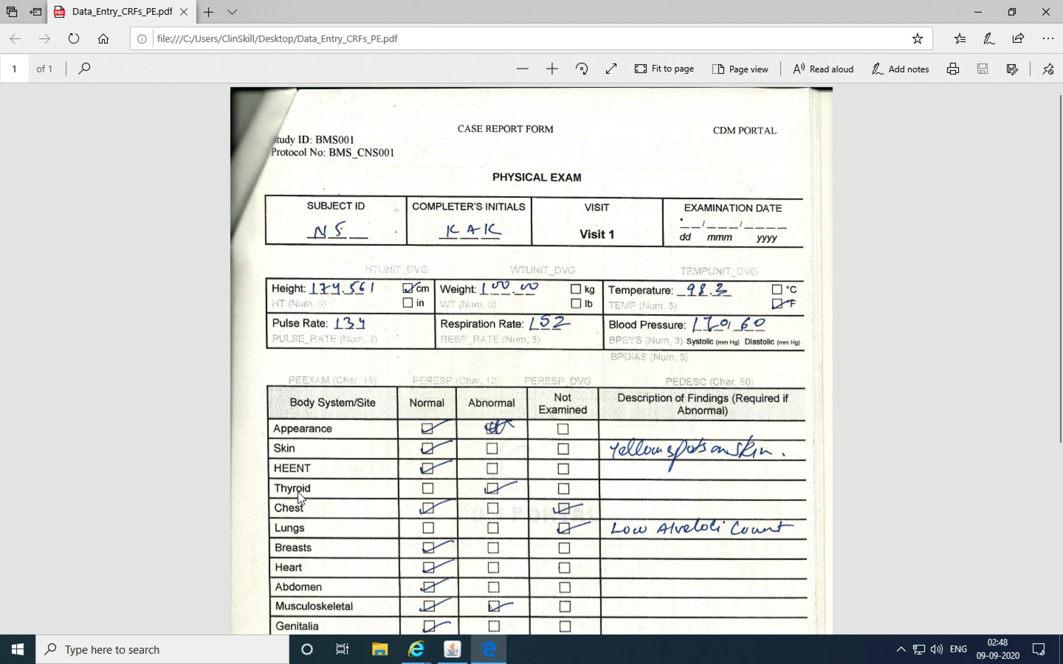
mouse_move(482, 491)
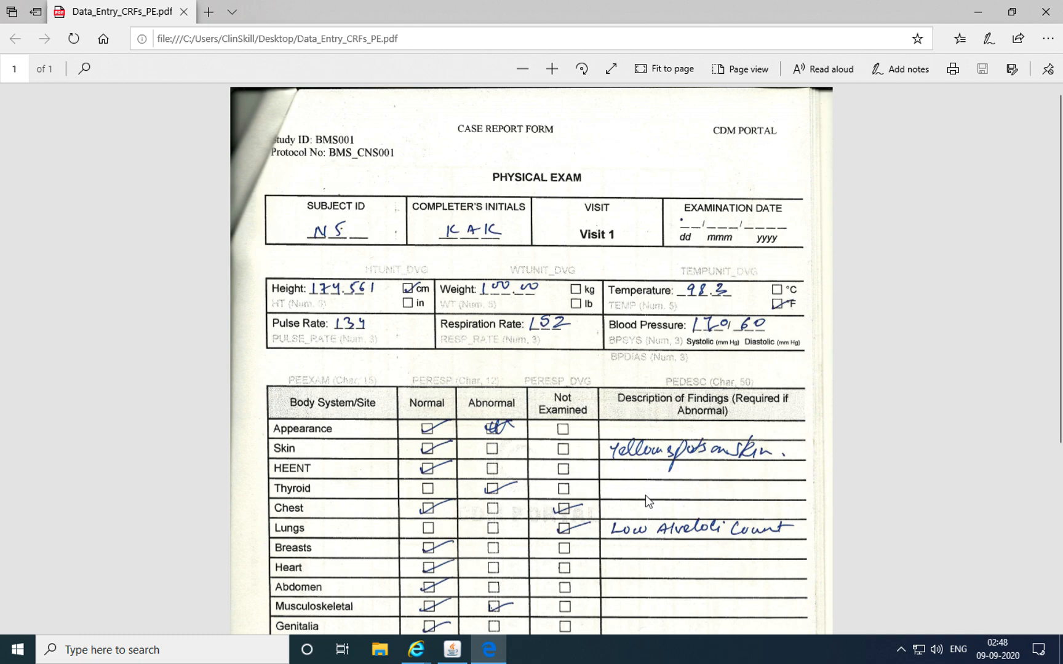
mouse_move(438, 546)
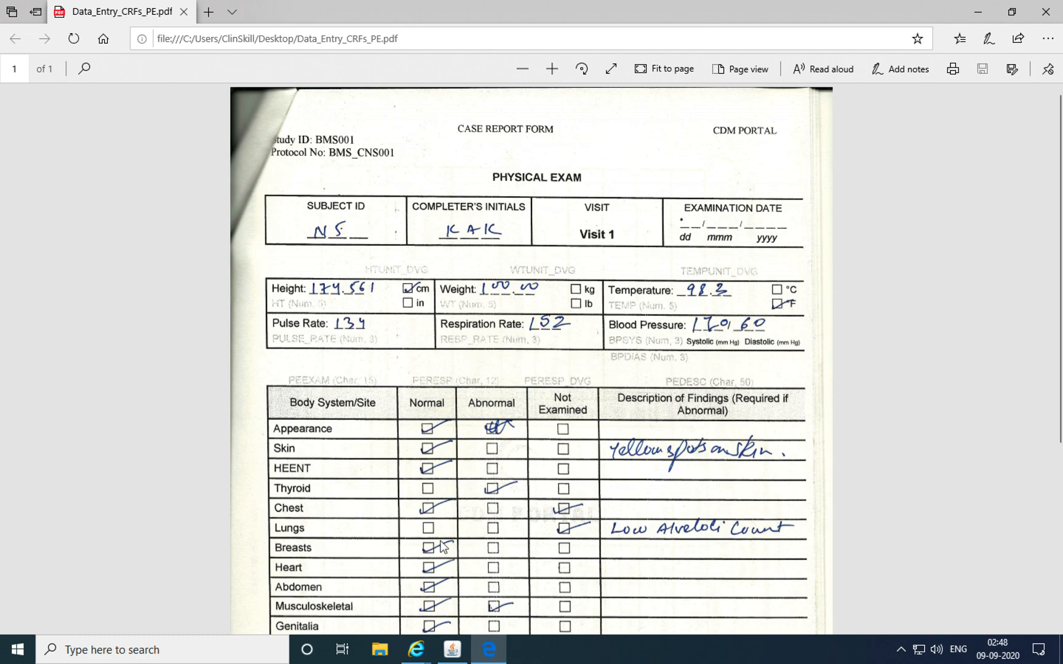
mouse_move(684, 553)
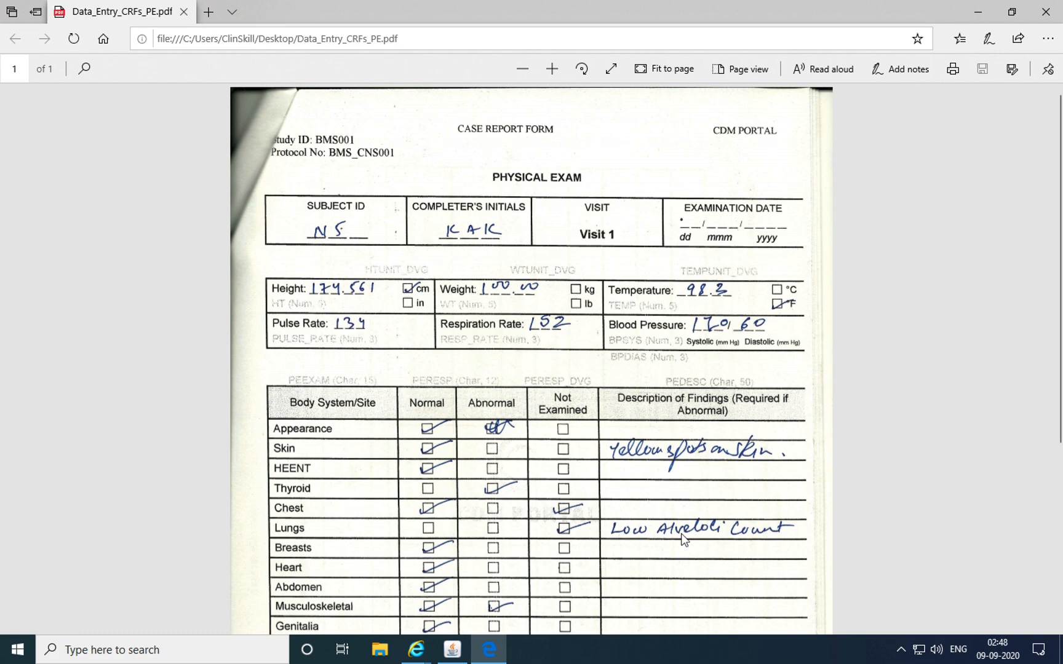
mouse_move(670, 552)
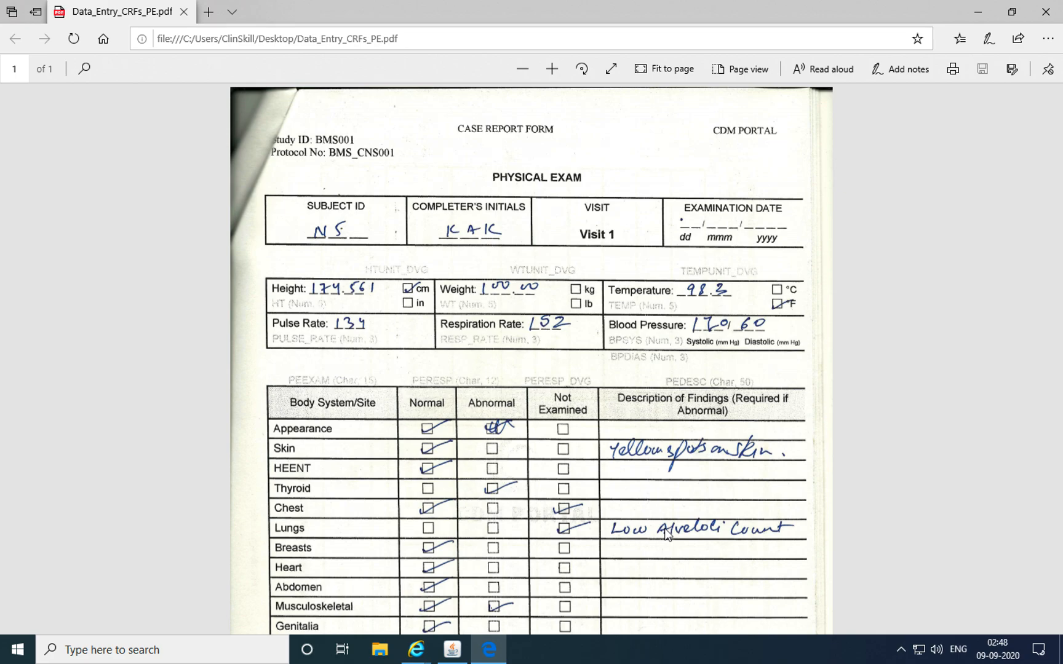
click(453, 650)
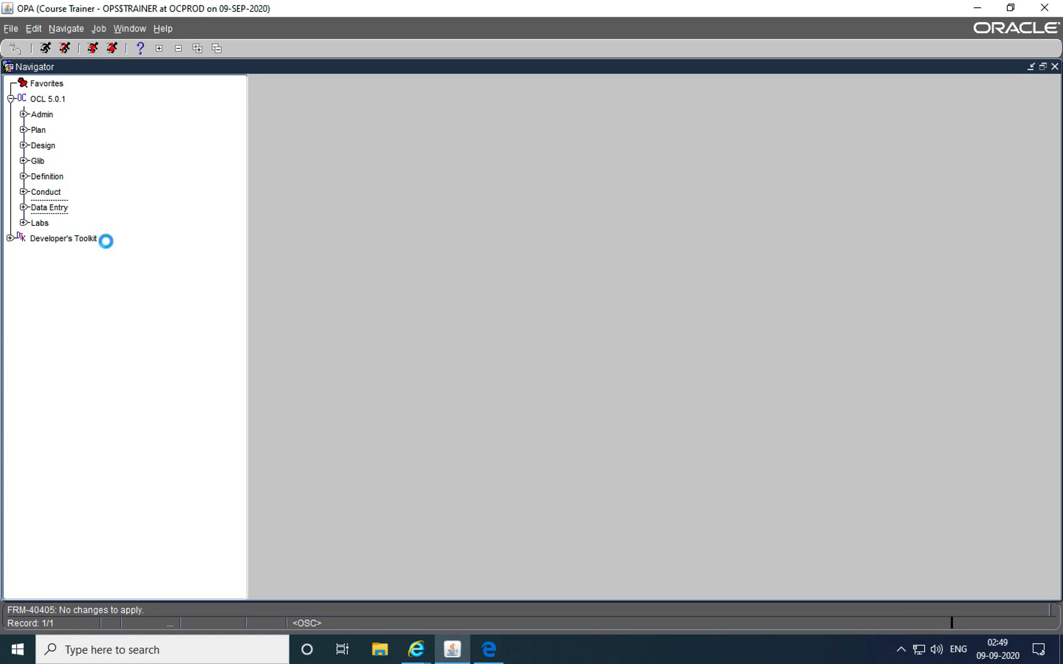
- Open the Procedures form under Definition > Validation Procs for study GSK001_ZZZ
click(23, 178)
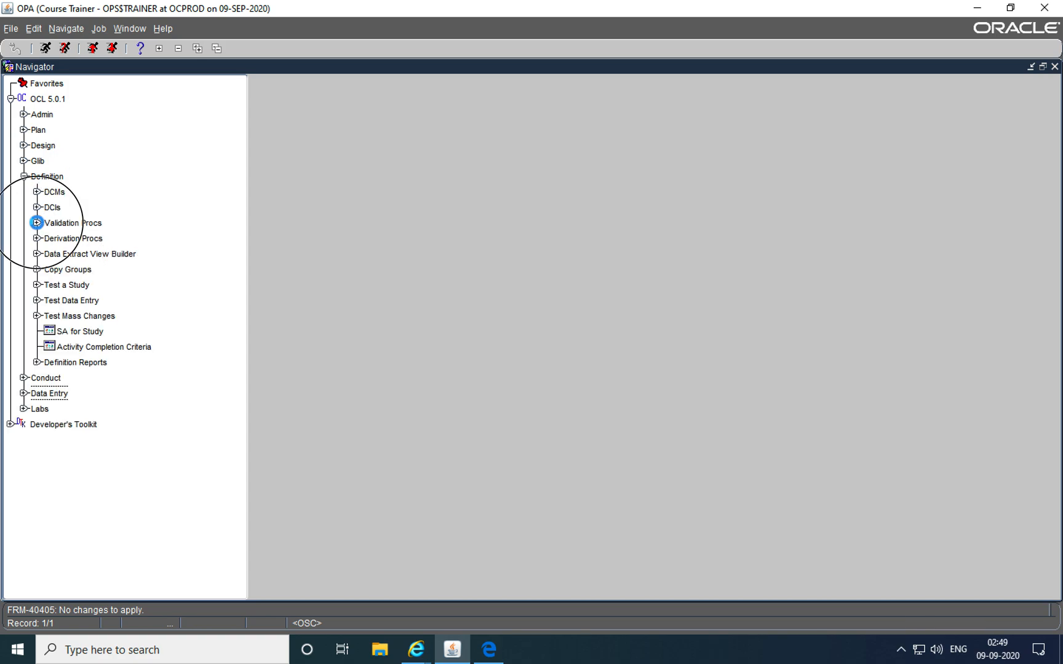
click(35, 223)
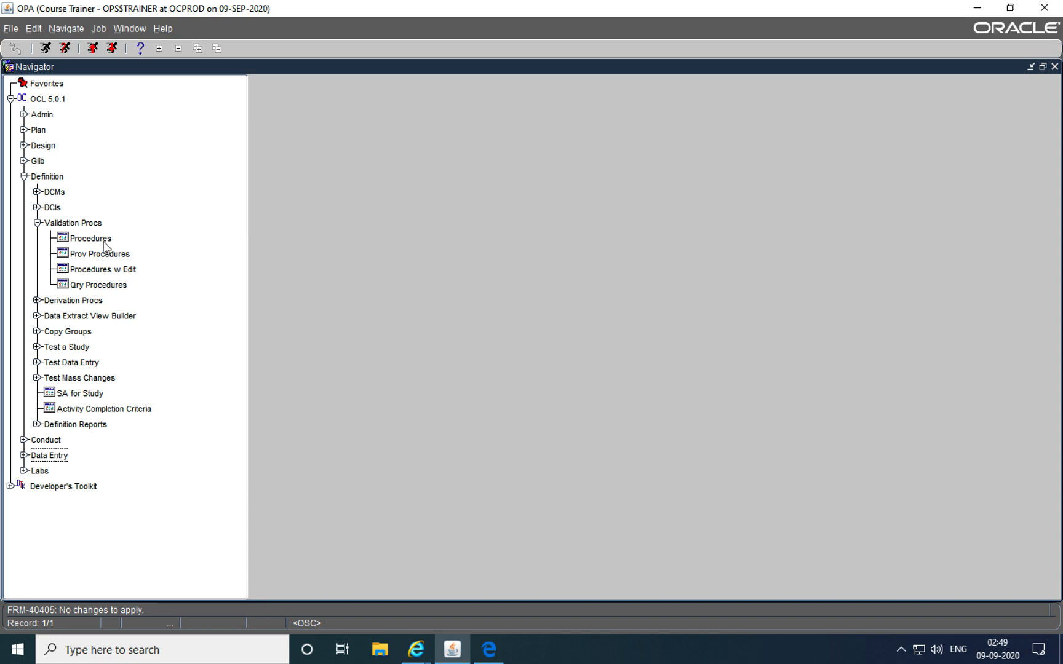
double_click(86, 238)
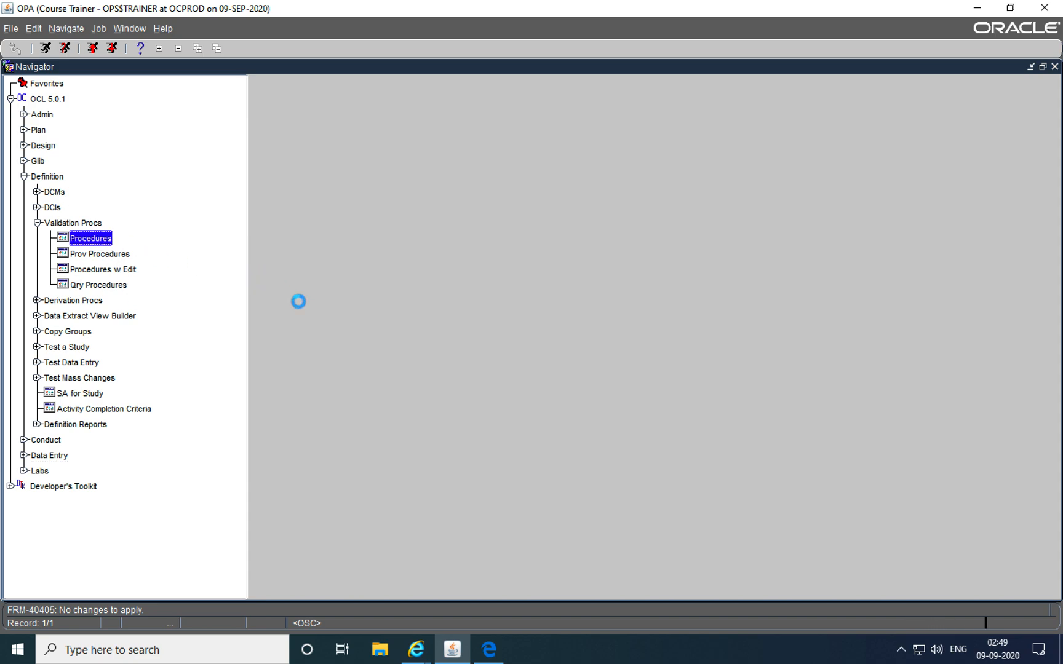
double_click(91, 239)
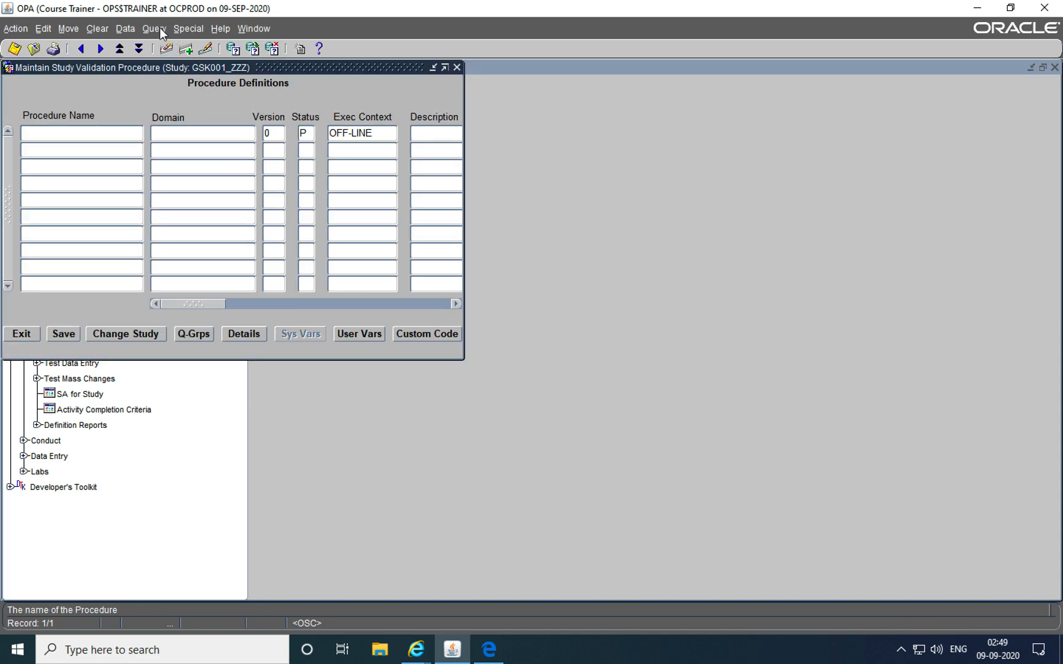
- Query Maintain Study Validation Procedure for procedure names matching %ZZZ
click(153, 27)
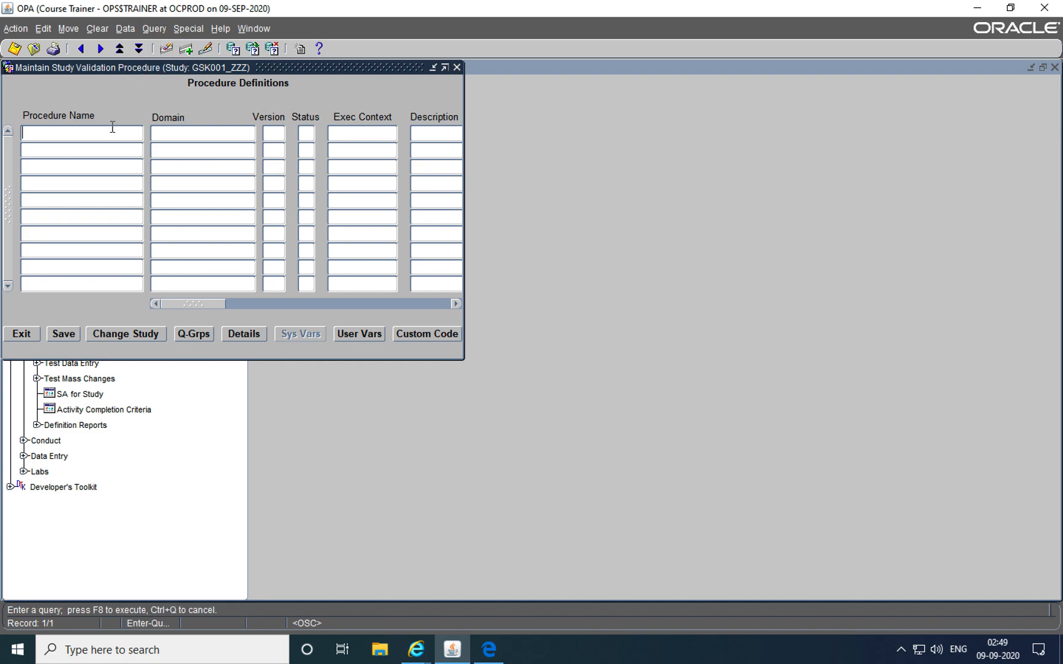
text(%ZZ)
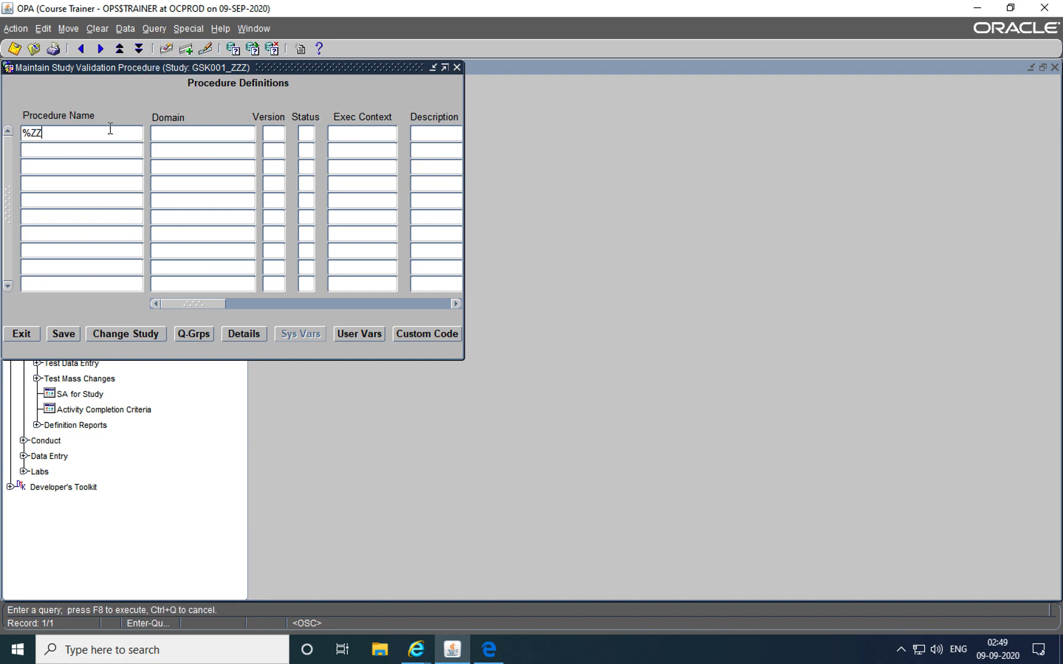
click(148, 28)
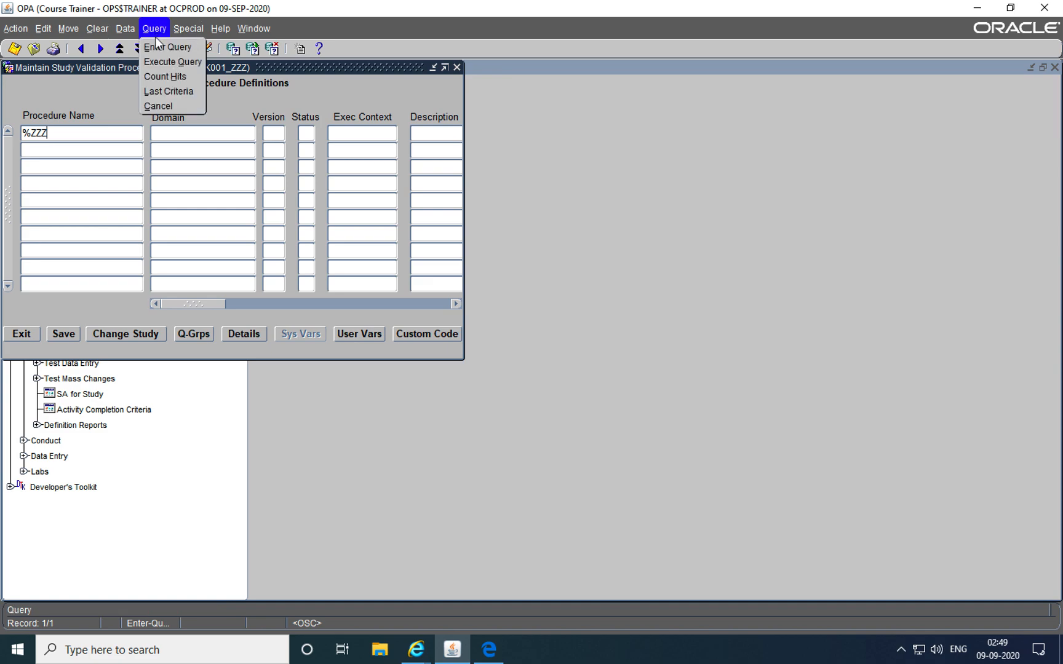
click(168, 63)
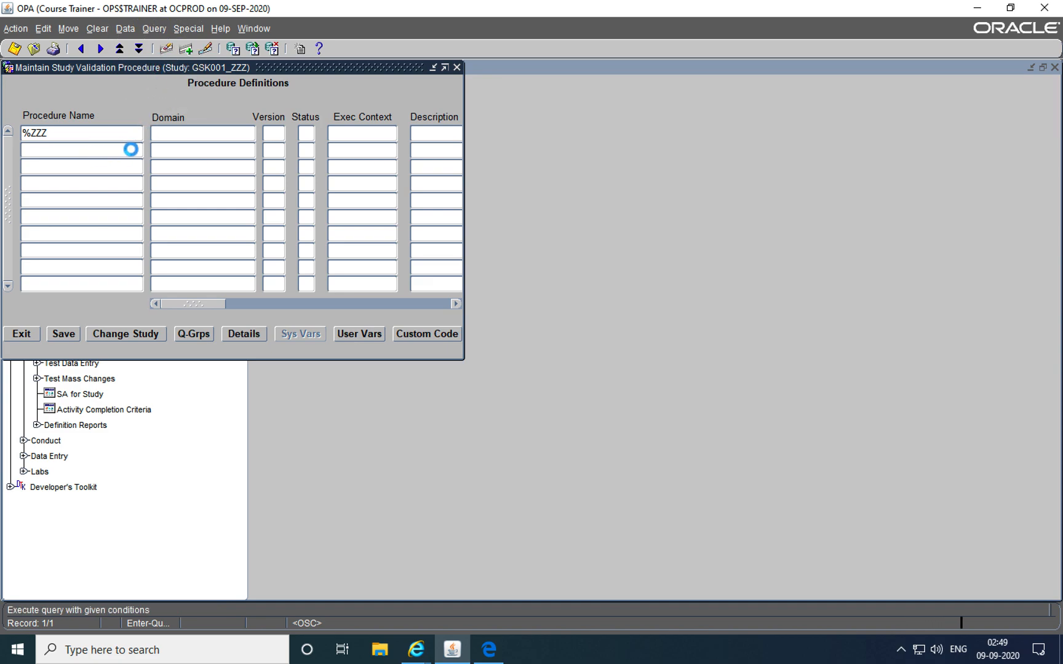